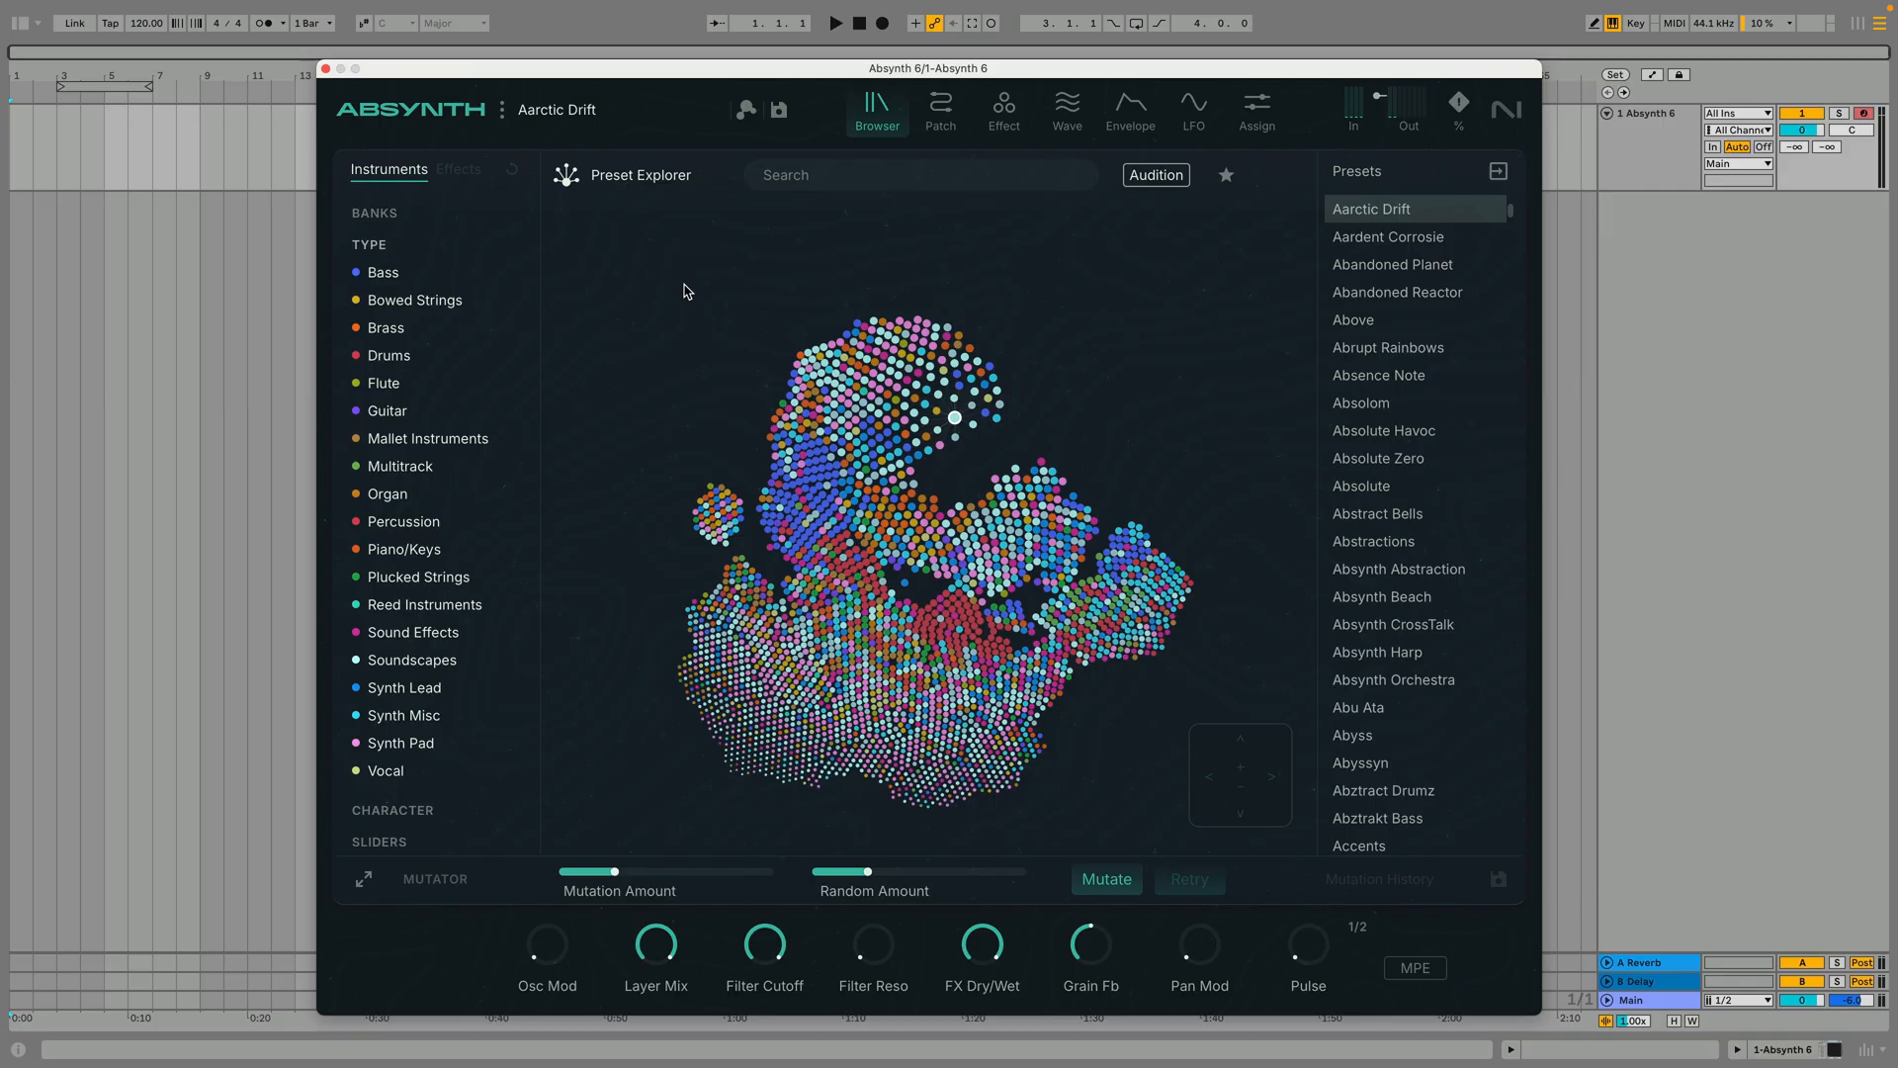
Step: Replace the Aarctic Drift preset with a new blank sound from the sound menu
{"action": "left_click", "coordinate": [502, 109]}
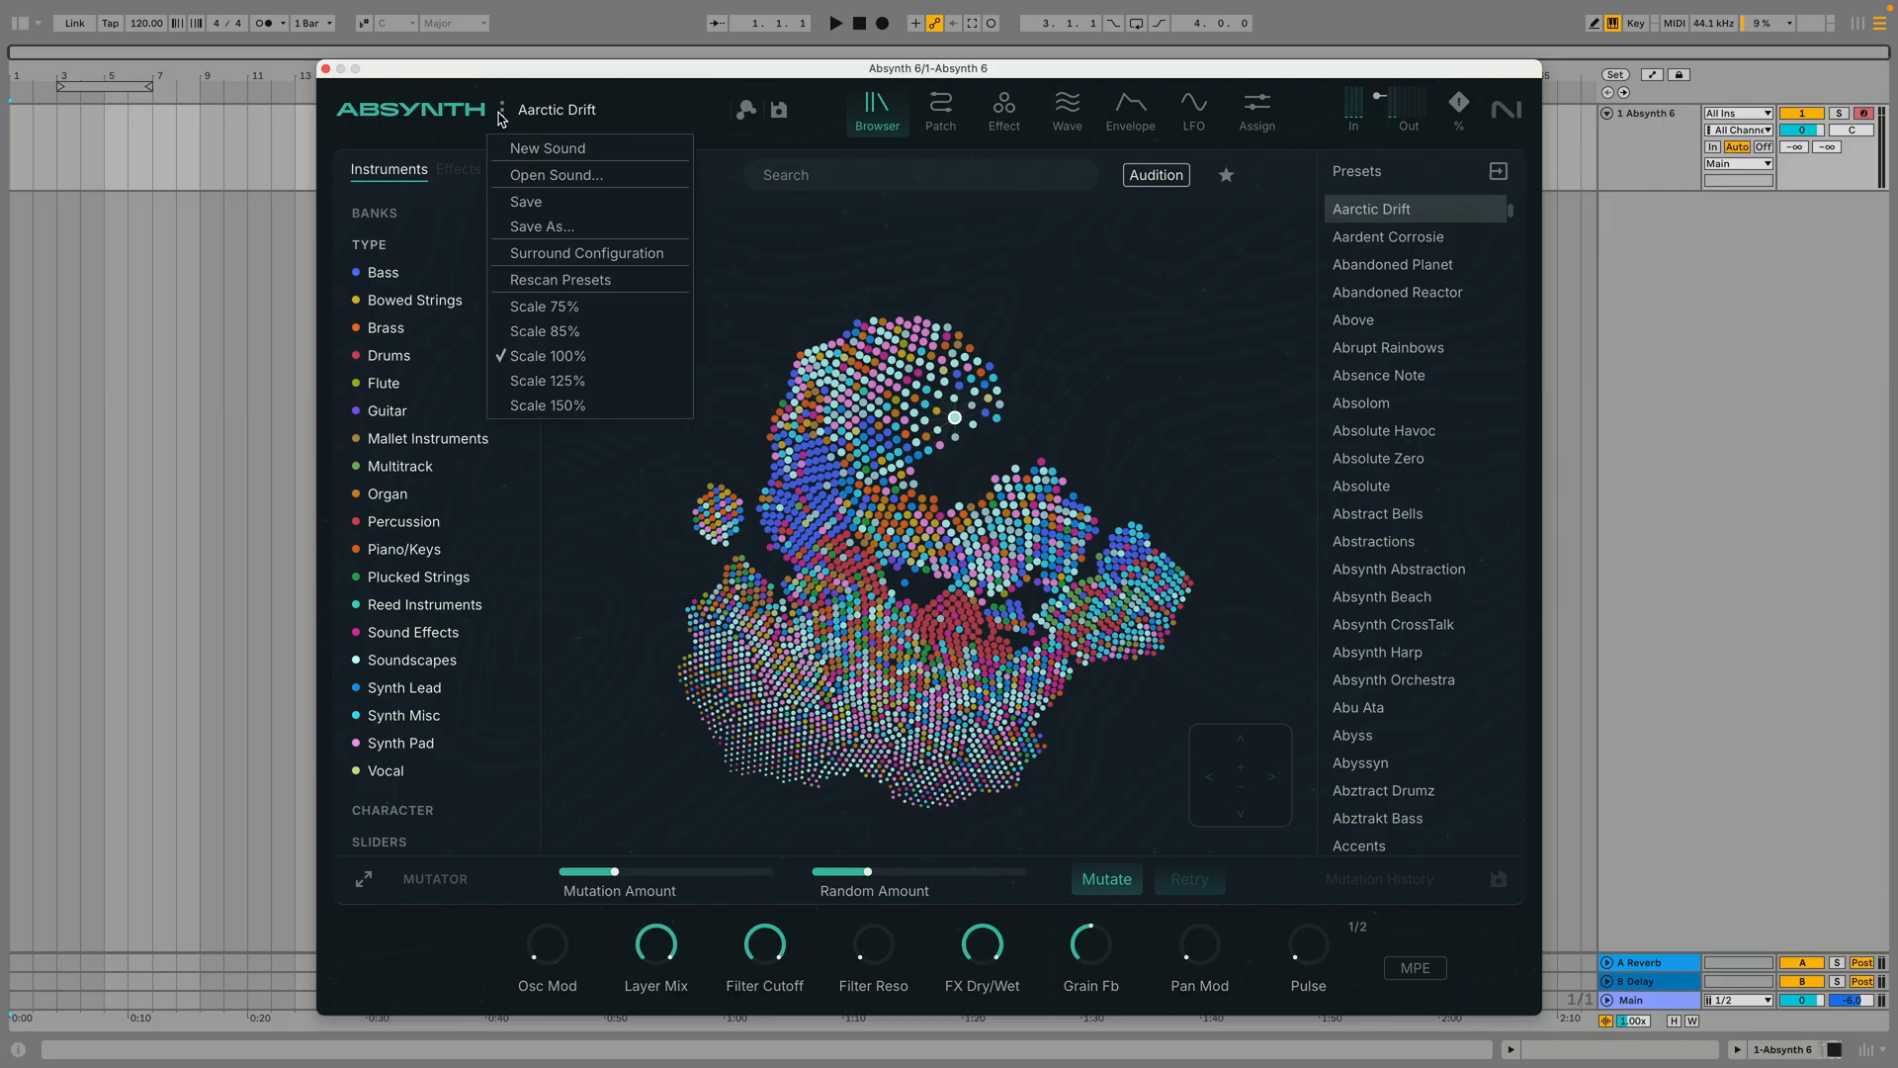
{"action": "left_click", "coordinate": [548, 148]}
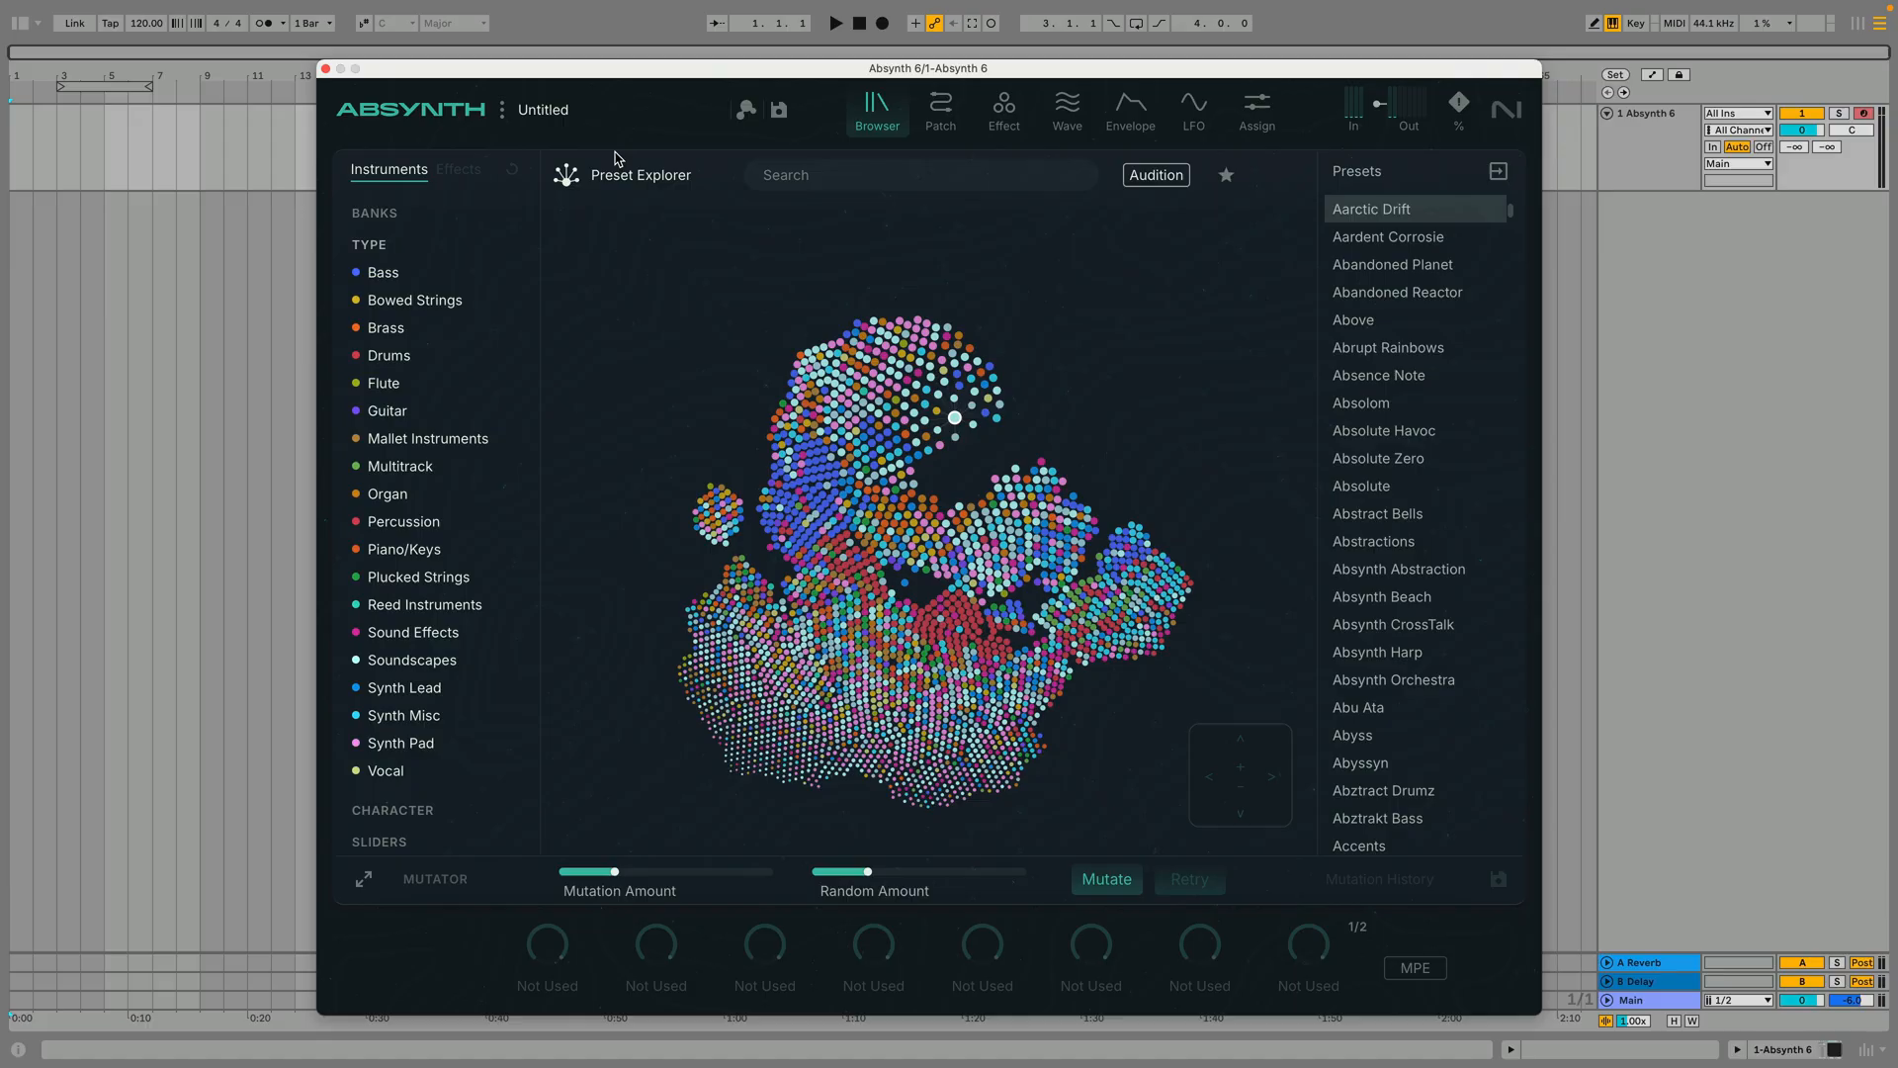
Step: On the LFO page, raise LFO 1's Pitch modulation depth to its maximum of 61
{"action": "left_click", "coordinate": [1194, 104]}
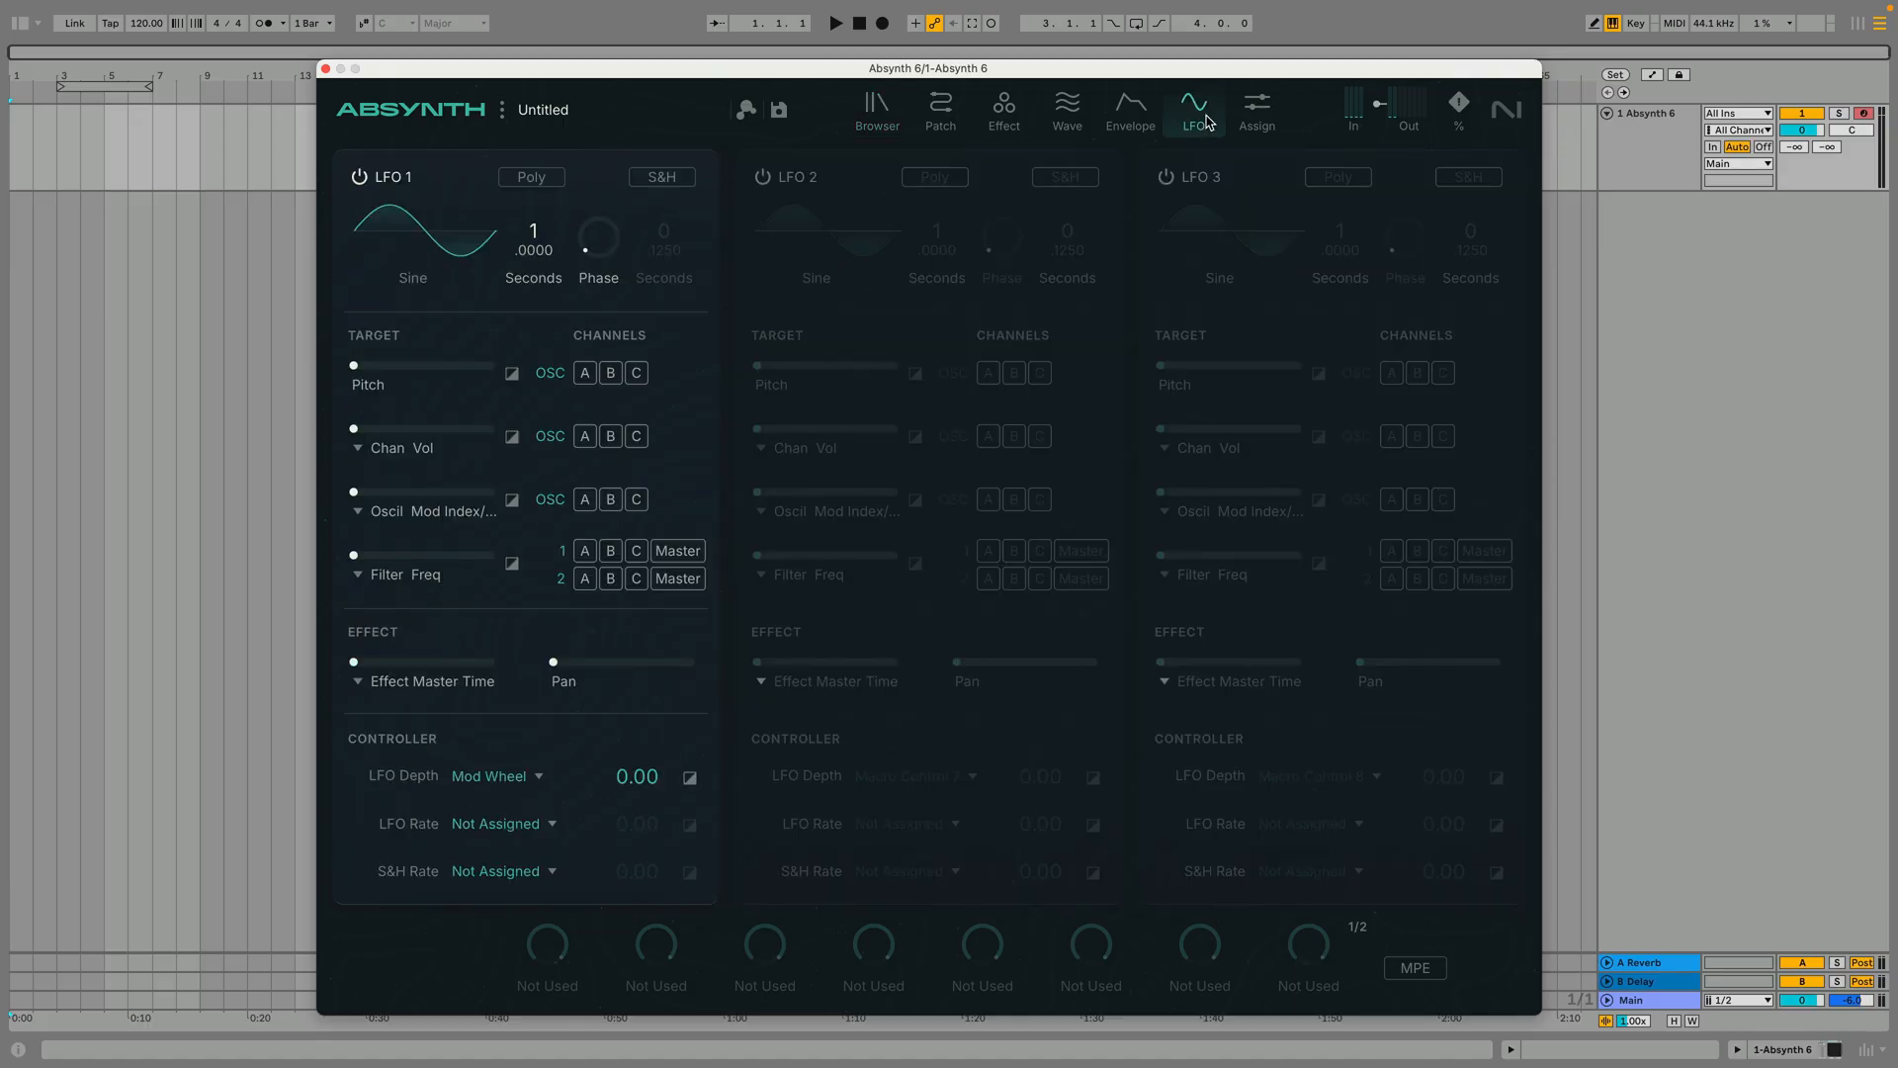
{"action": "mouse_move", "coordinate": [502, 326]}
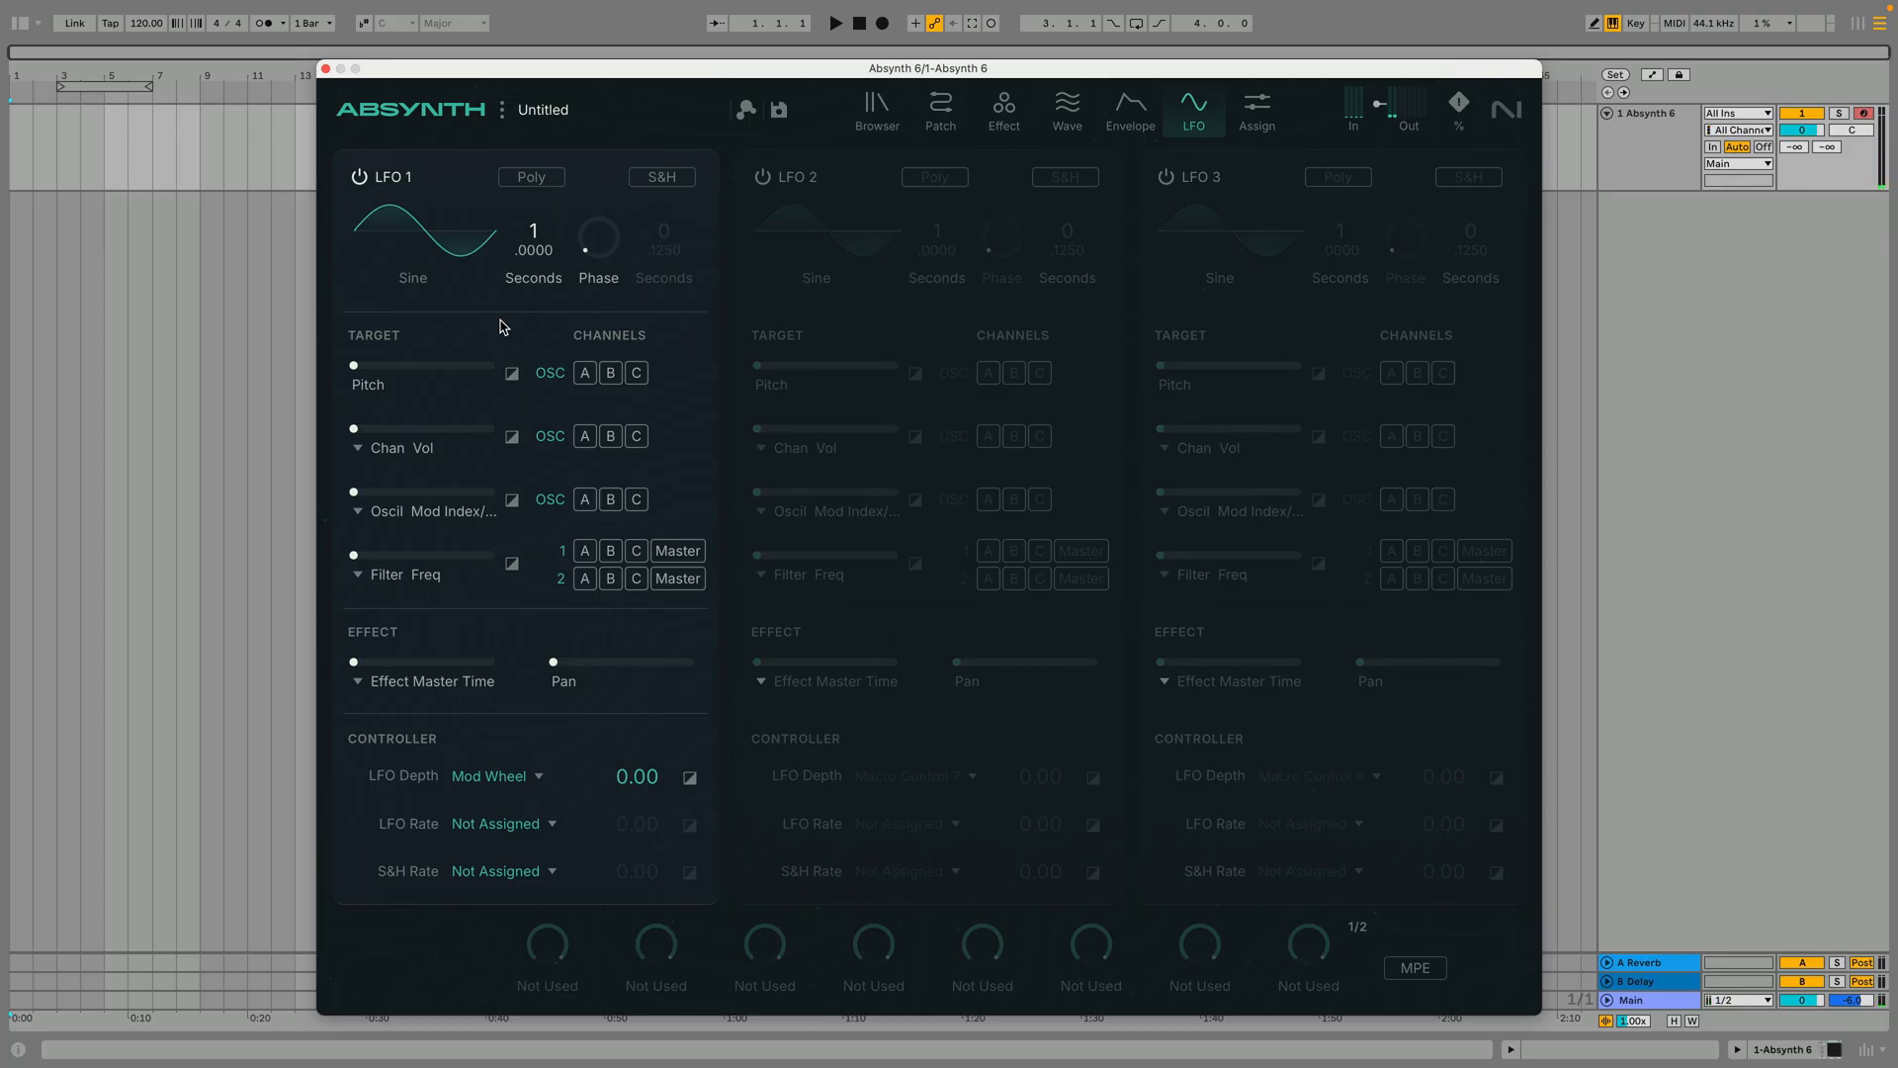
{"action": "left_click", "coordinate": [368, 385]}
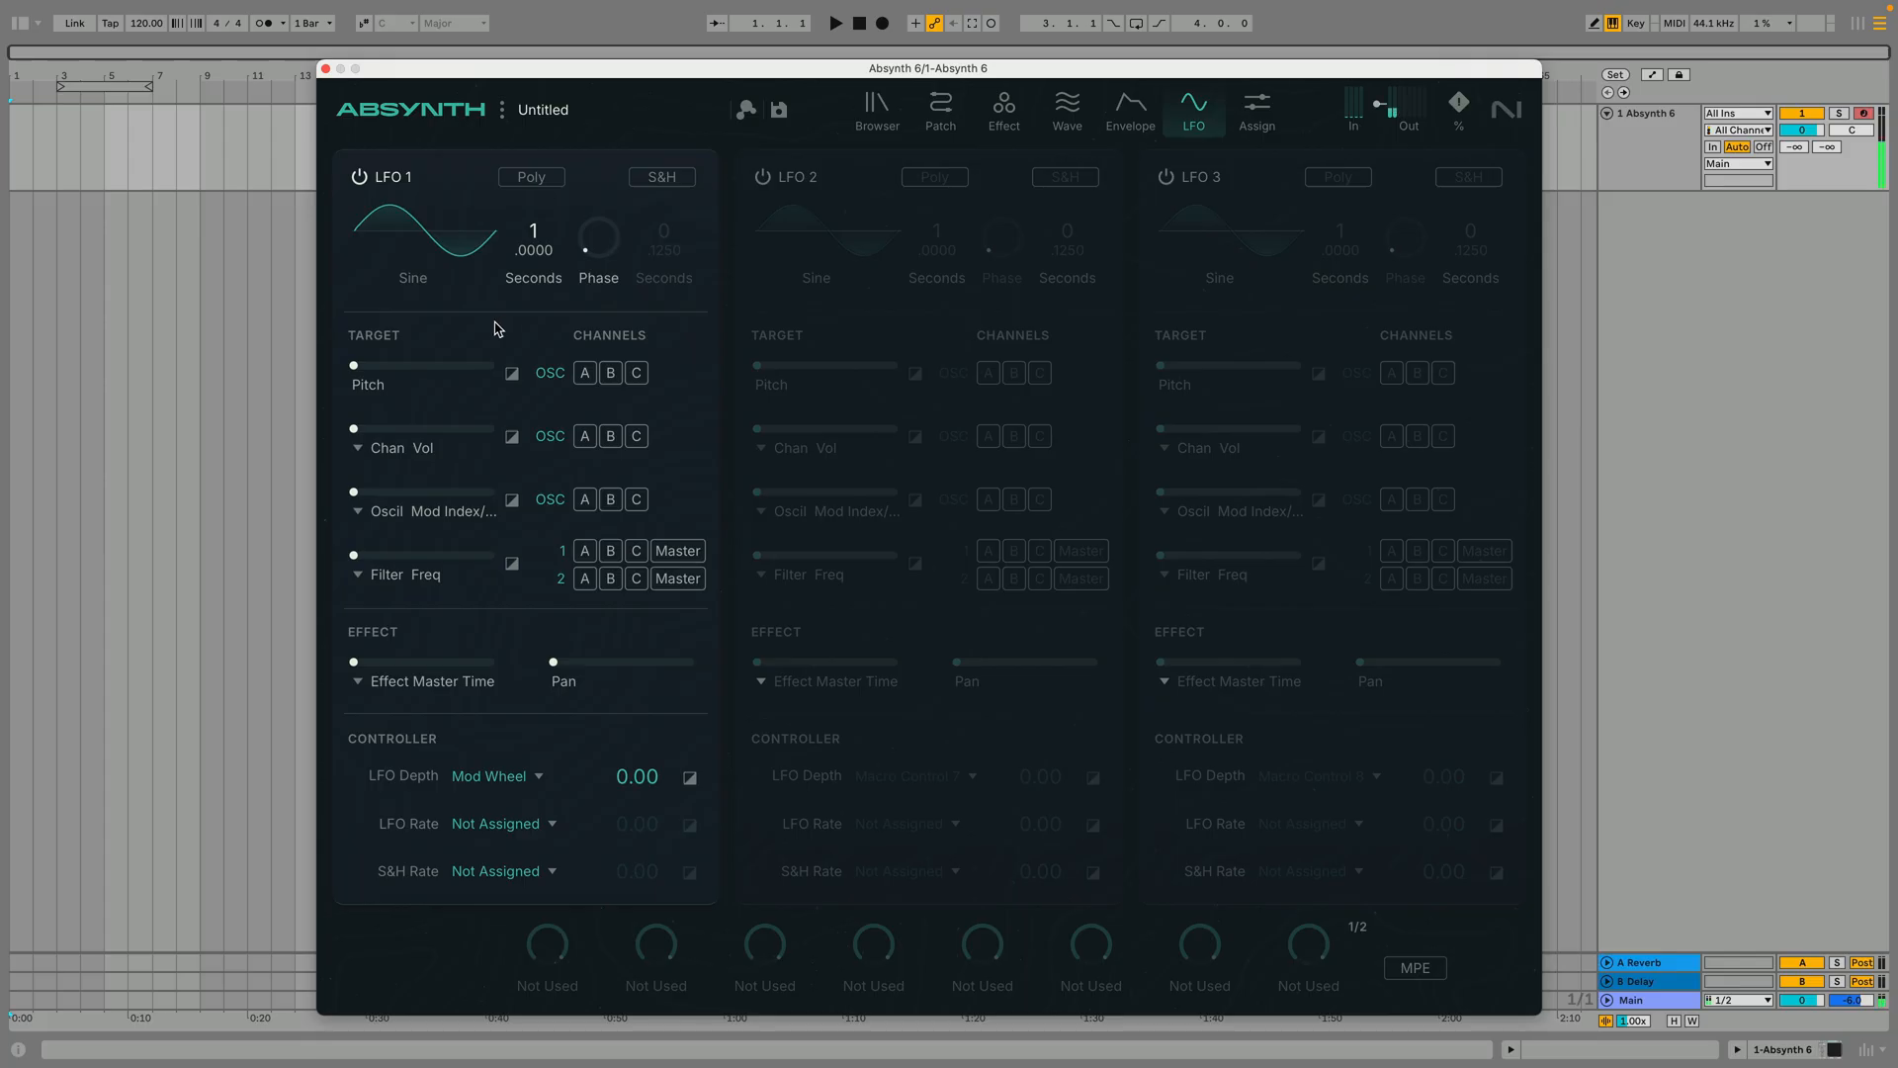
{"action": "left_click_drag", "start_coordinate": [351, 365], "coordinate": [367, 365]}
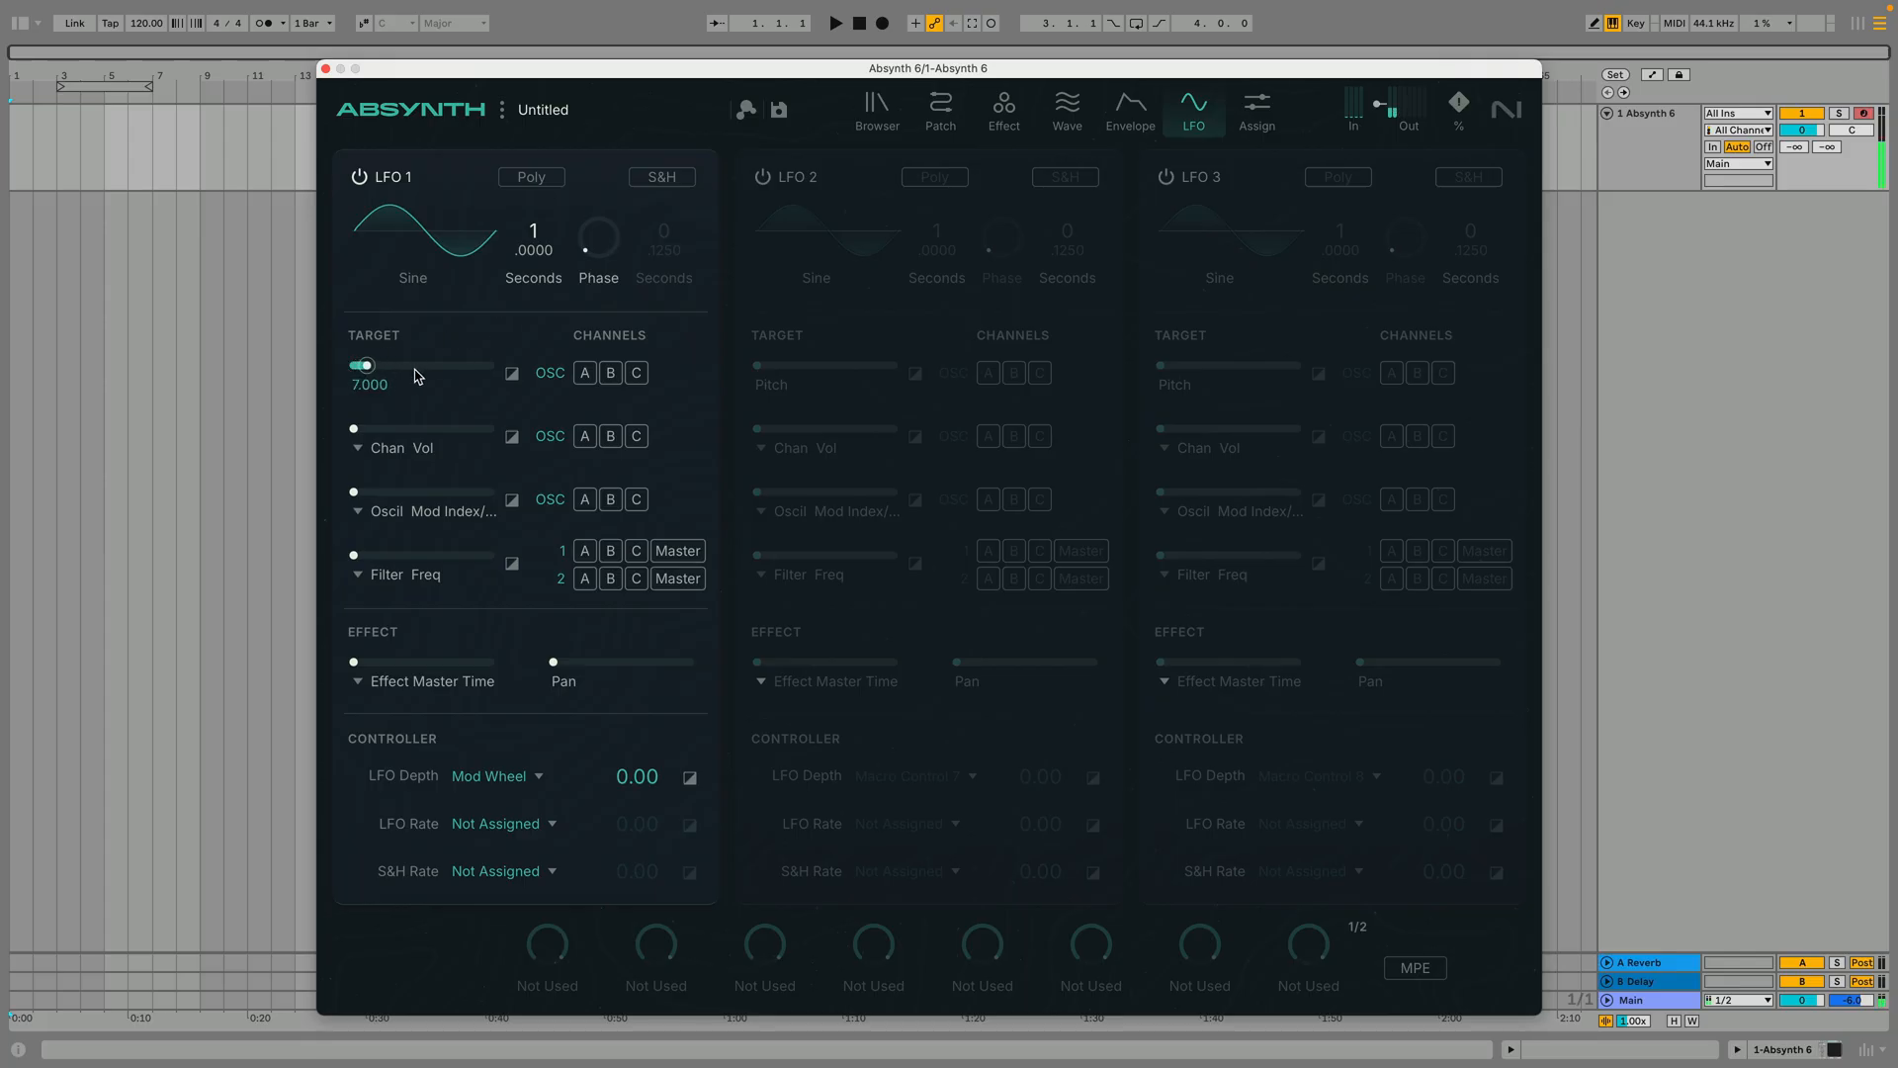
{"action": "left_click_drag", "start_coordinate": [367, 365], "coordinate": [408, 364]}
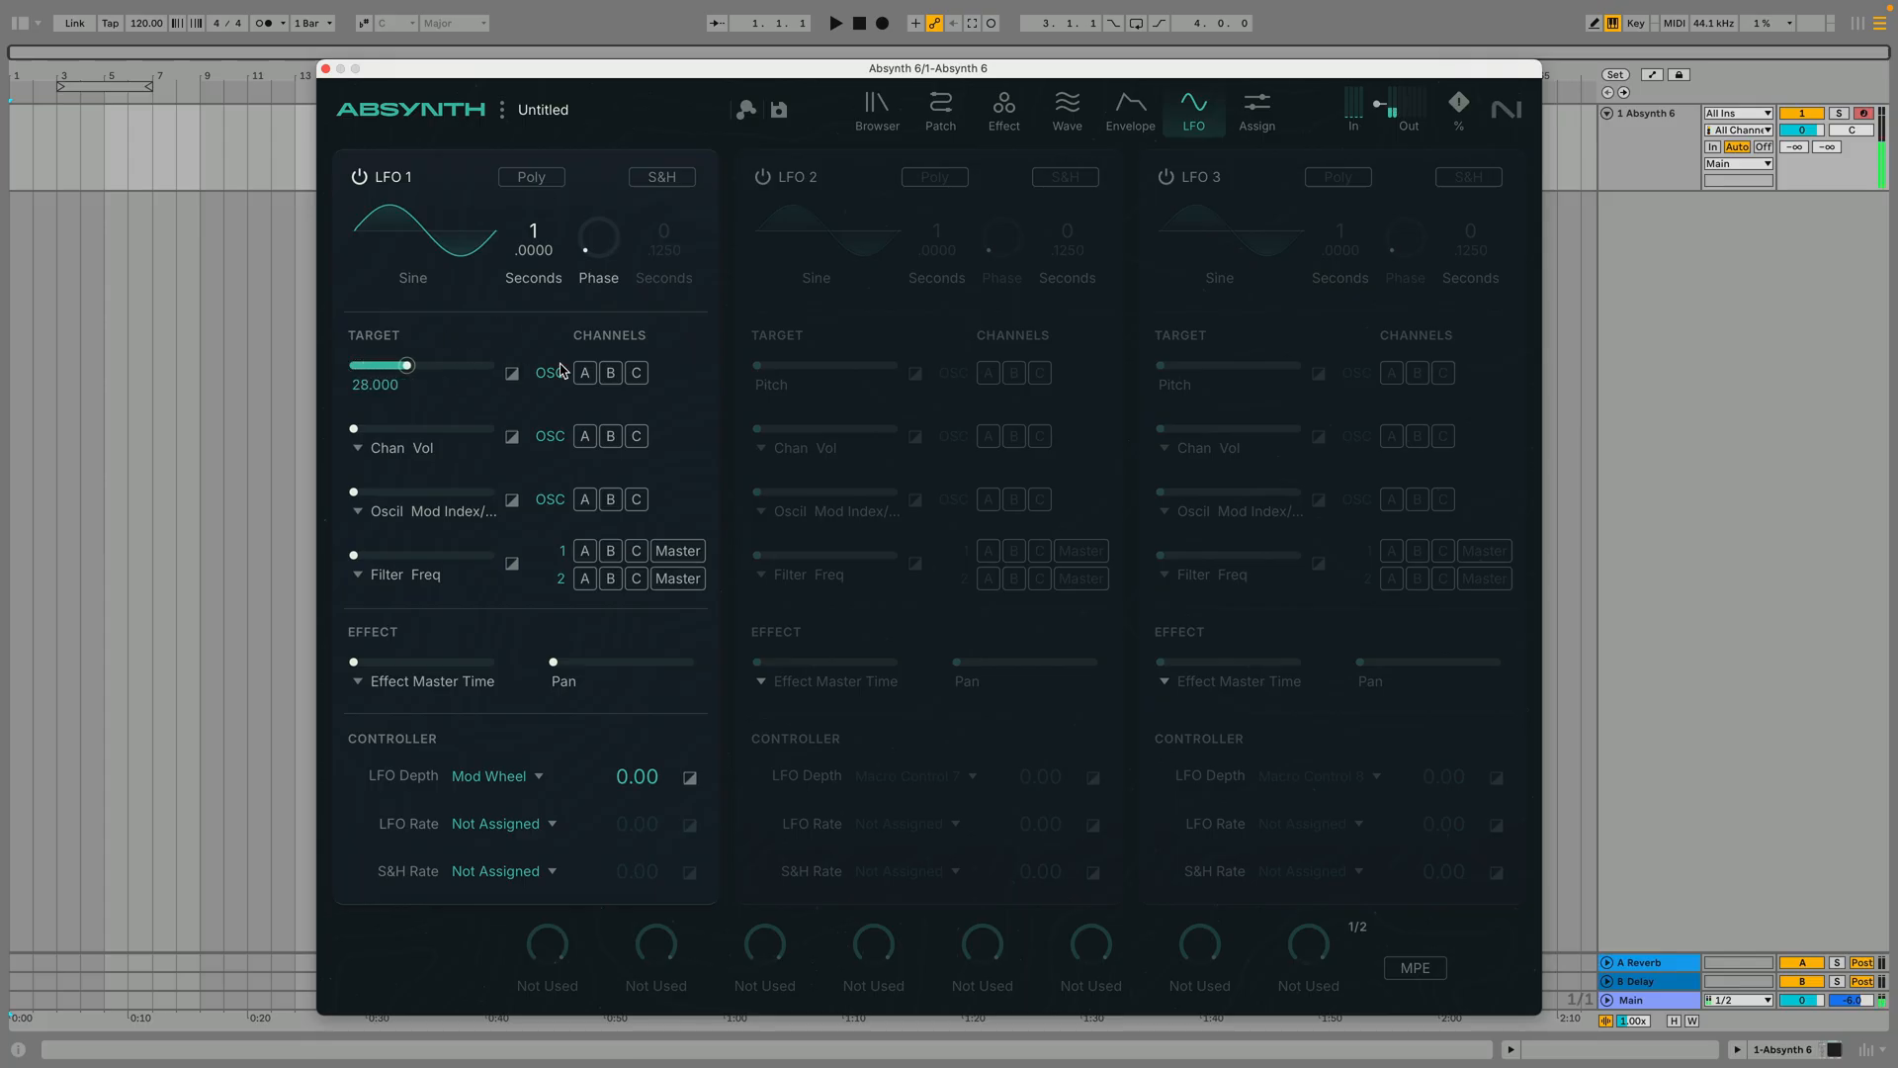
{"action": "left_click_drag", "start_coordinate": [406, 366], "coordinate": [469, 366]}
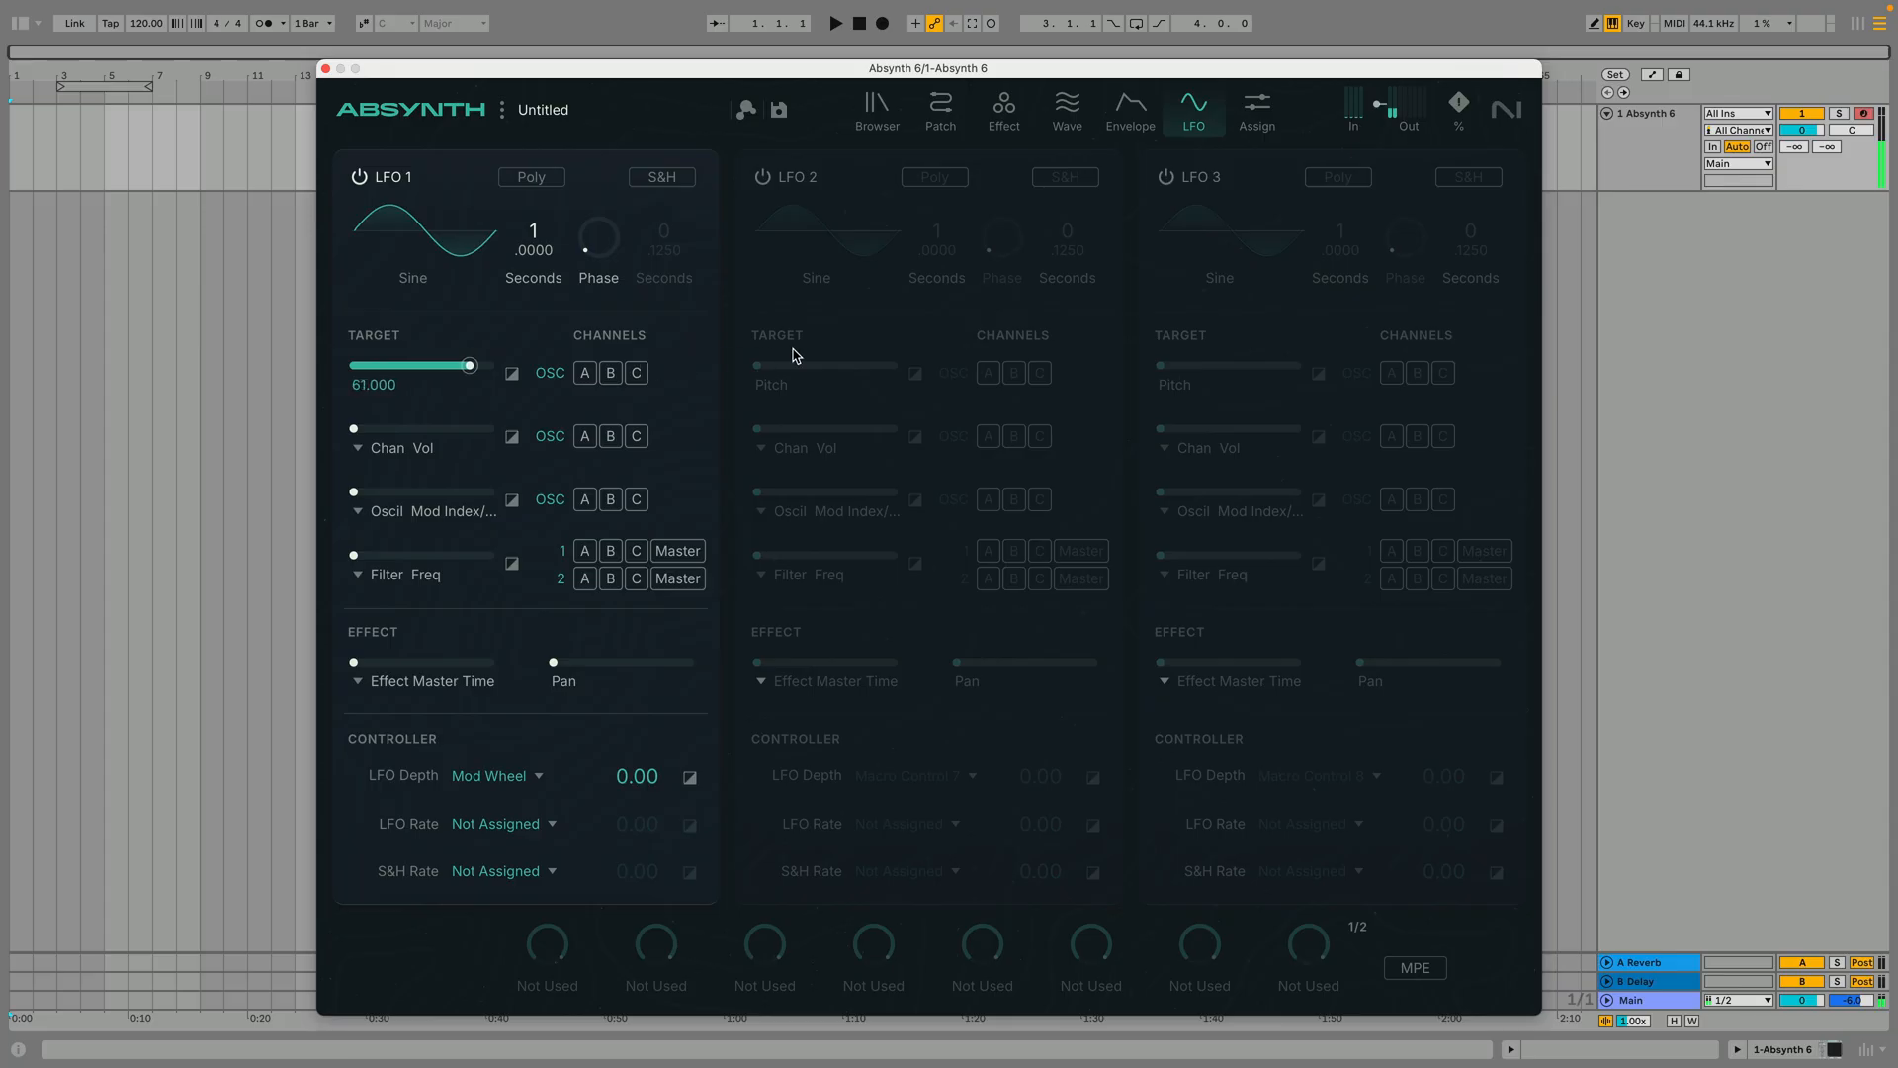
{"action": "left_click_drag", "start_coordinate": [470, 365], "coordinate": [490, 365]}
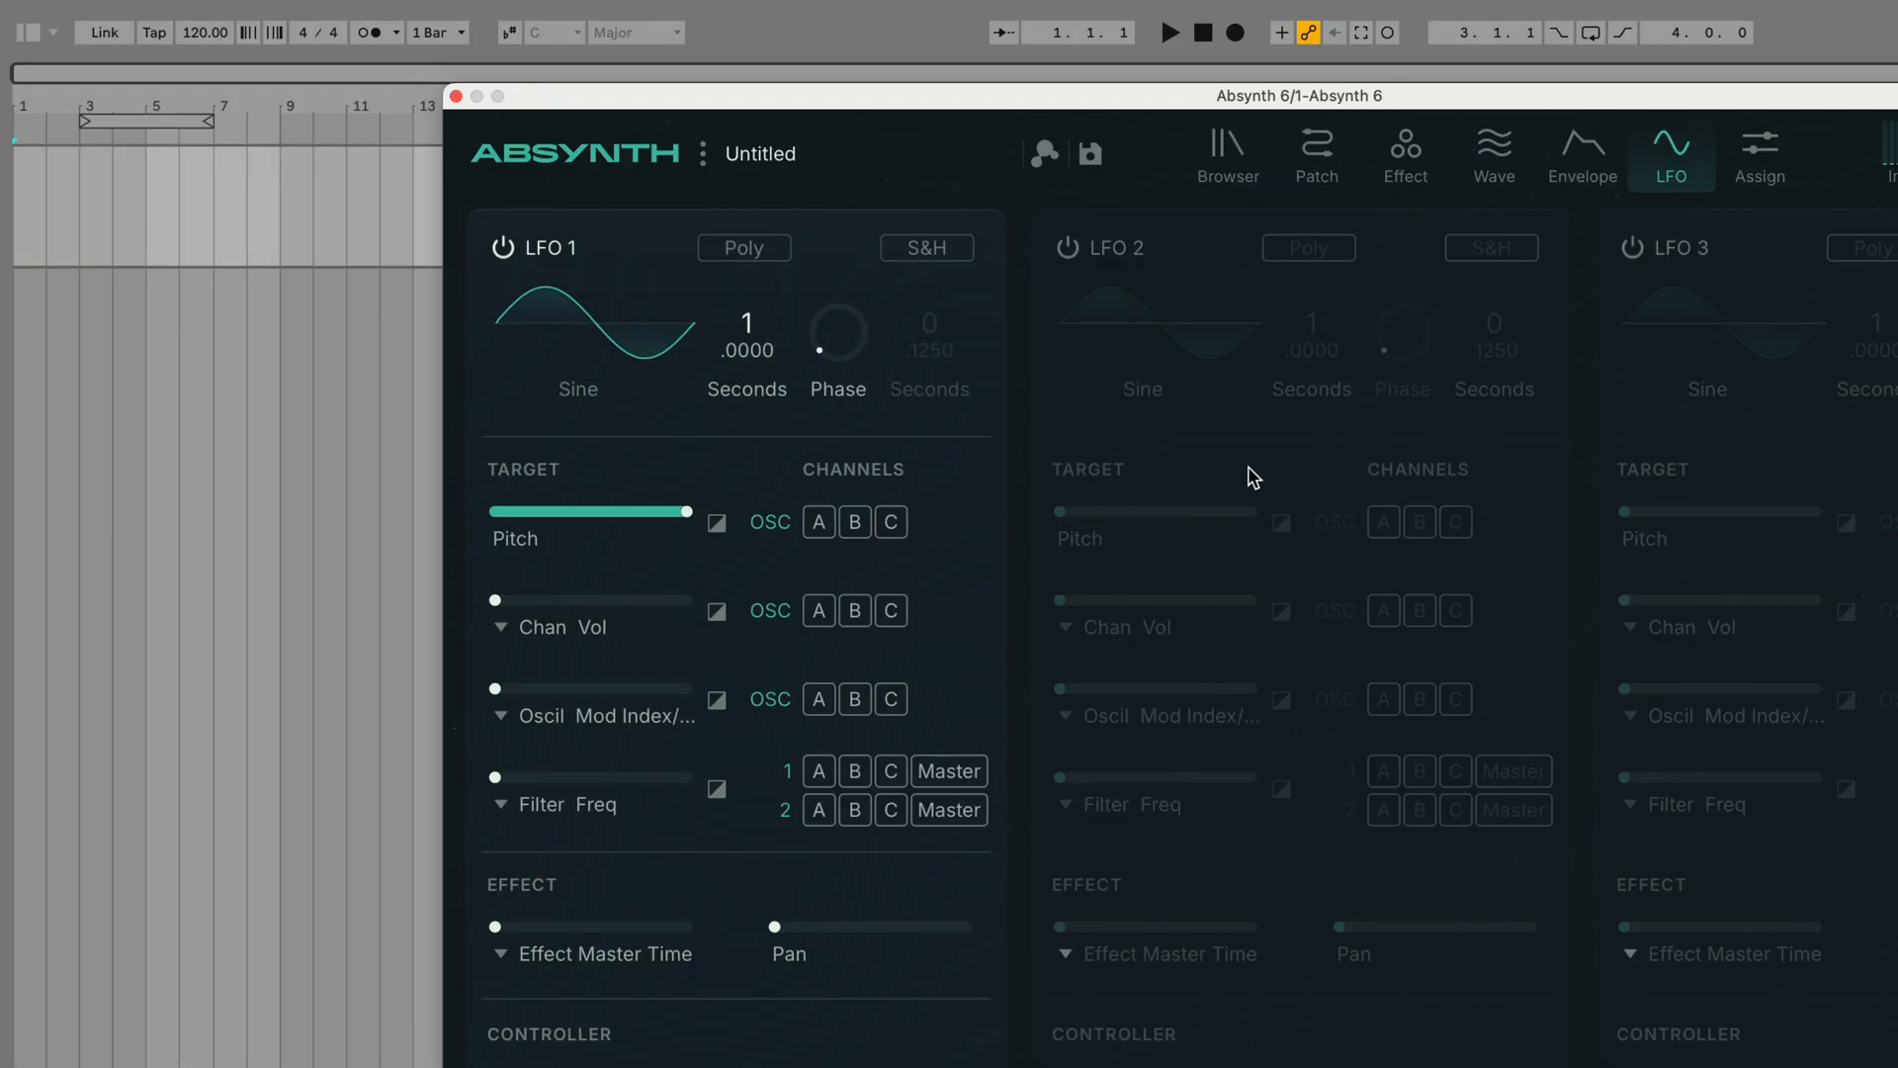
{"action": "mouse_move", "coordinate": [751, 445]}
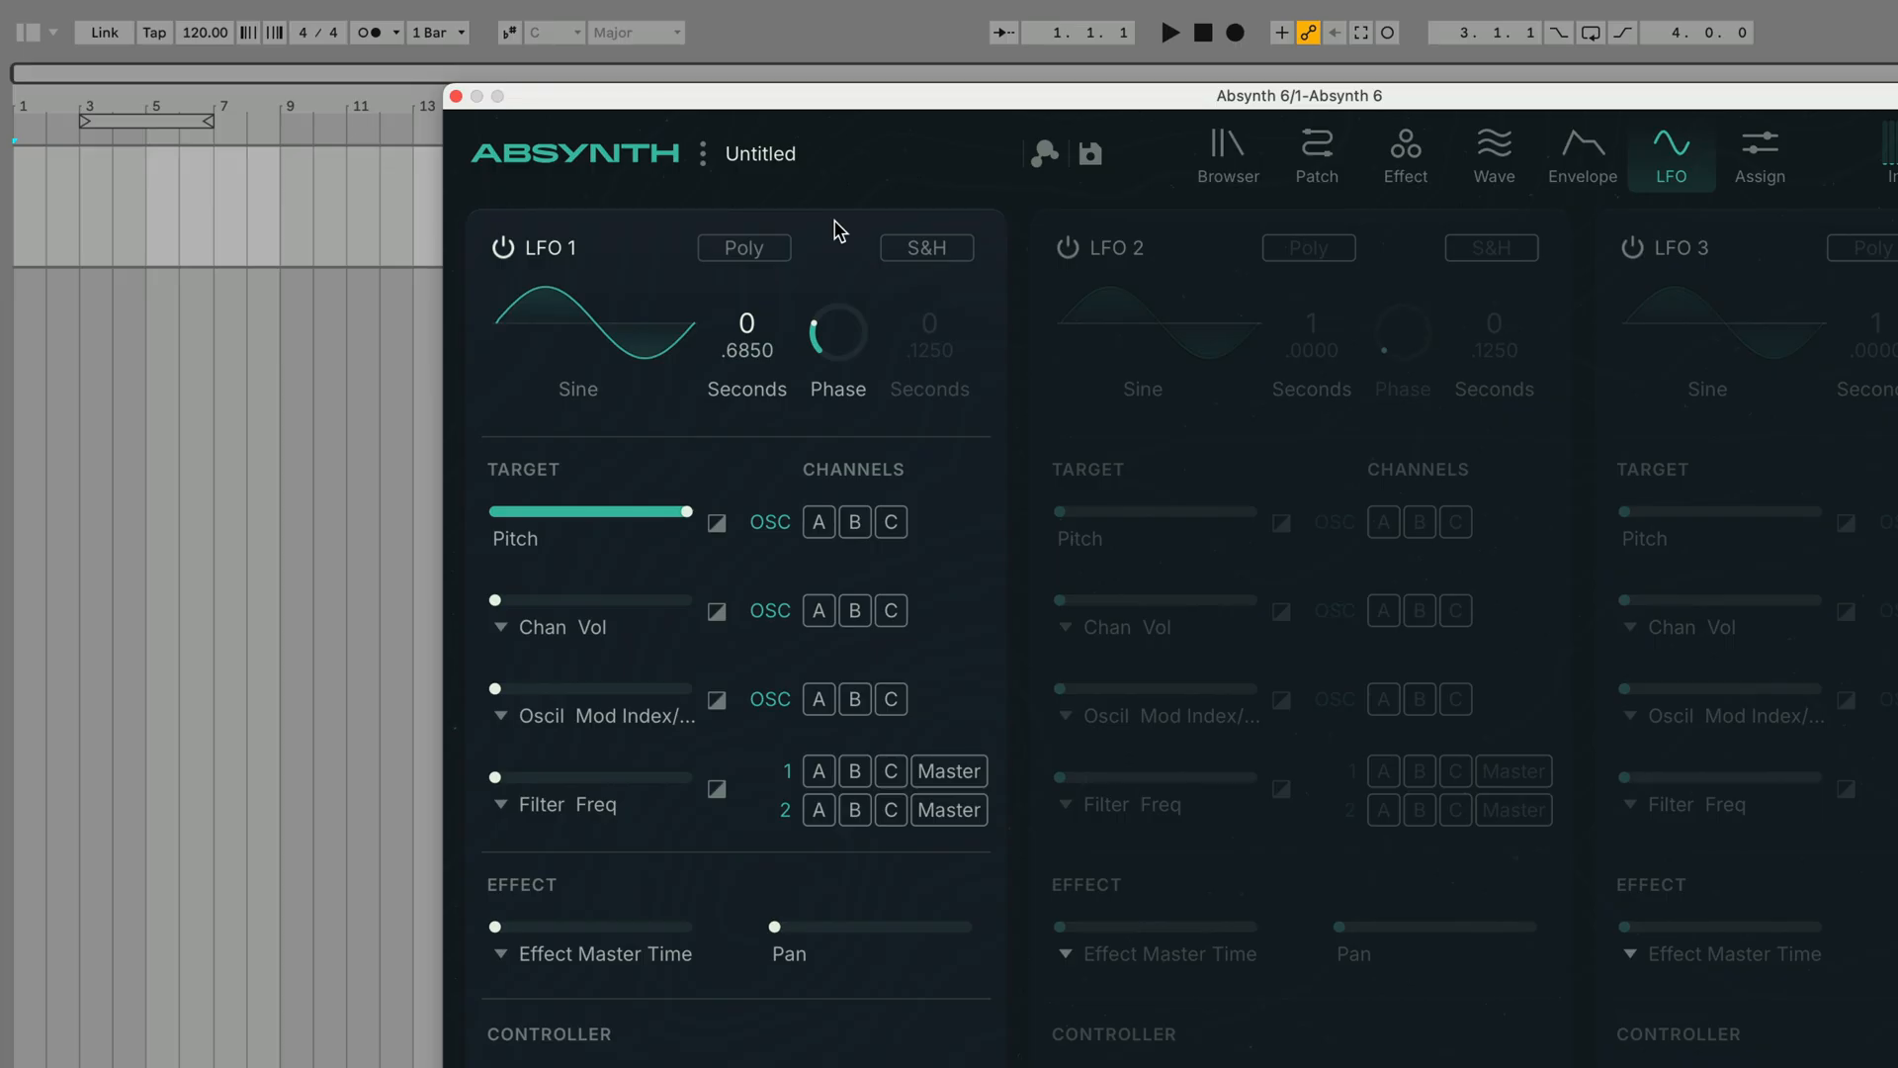
Step: Adjust LFO 1's rate, leaving it at one second
{"action": "left_click_drag", "start_coordinate": [836, 333], "coordinate": [836, 279]}
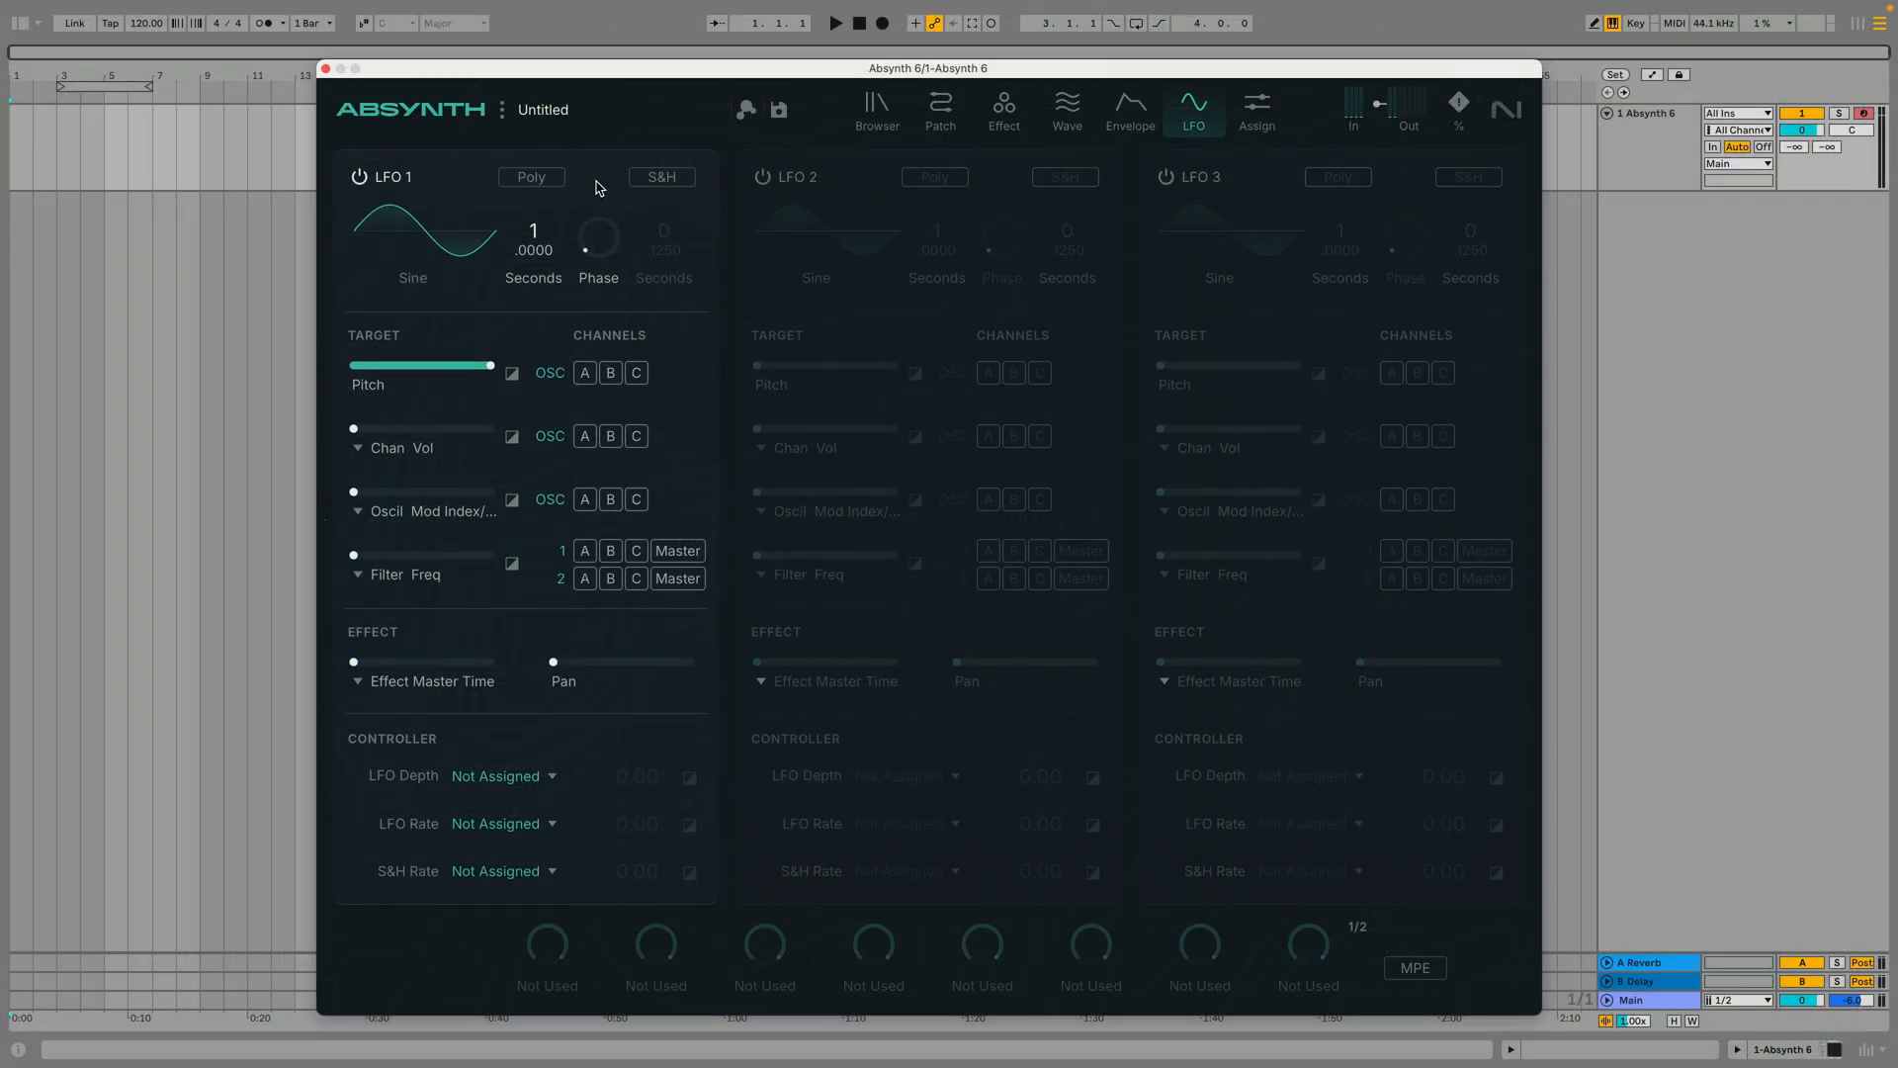
Step: Change LFO 1's waveform from Sine to Saw
{"action": "left_click", "coordinate": [413, 248]}
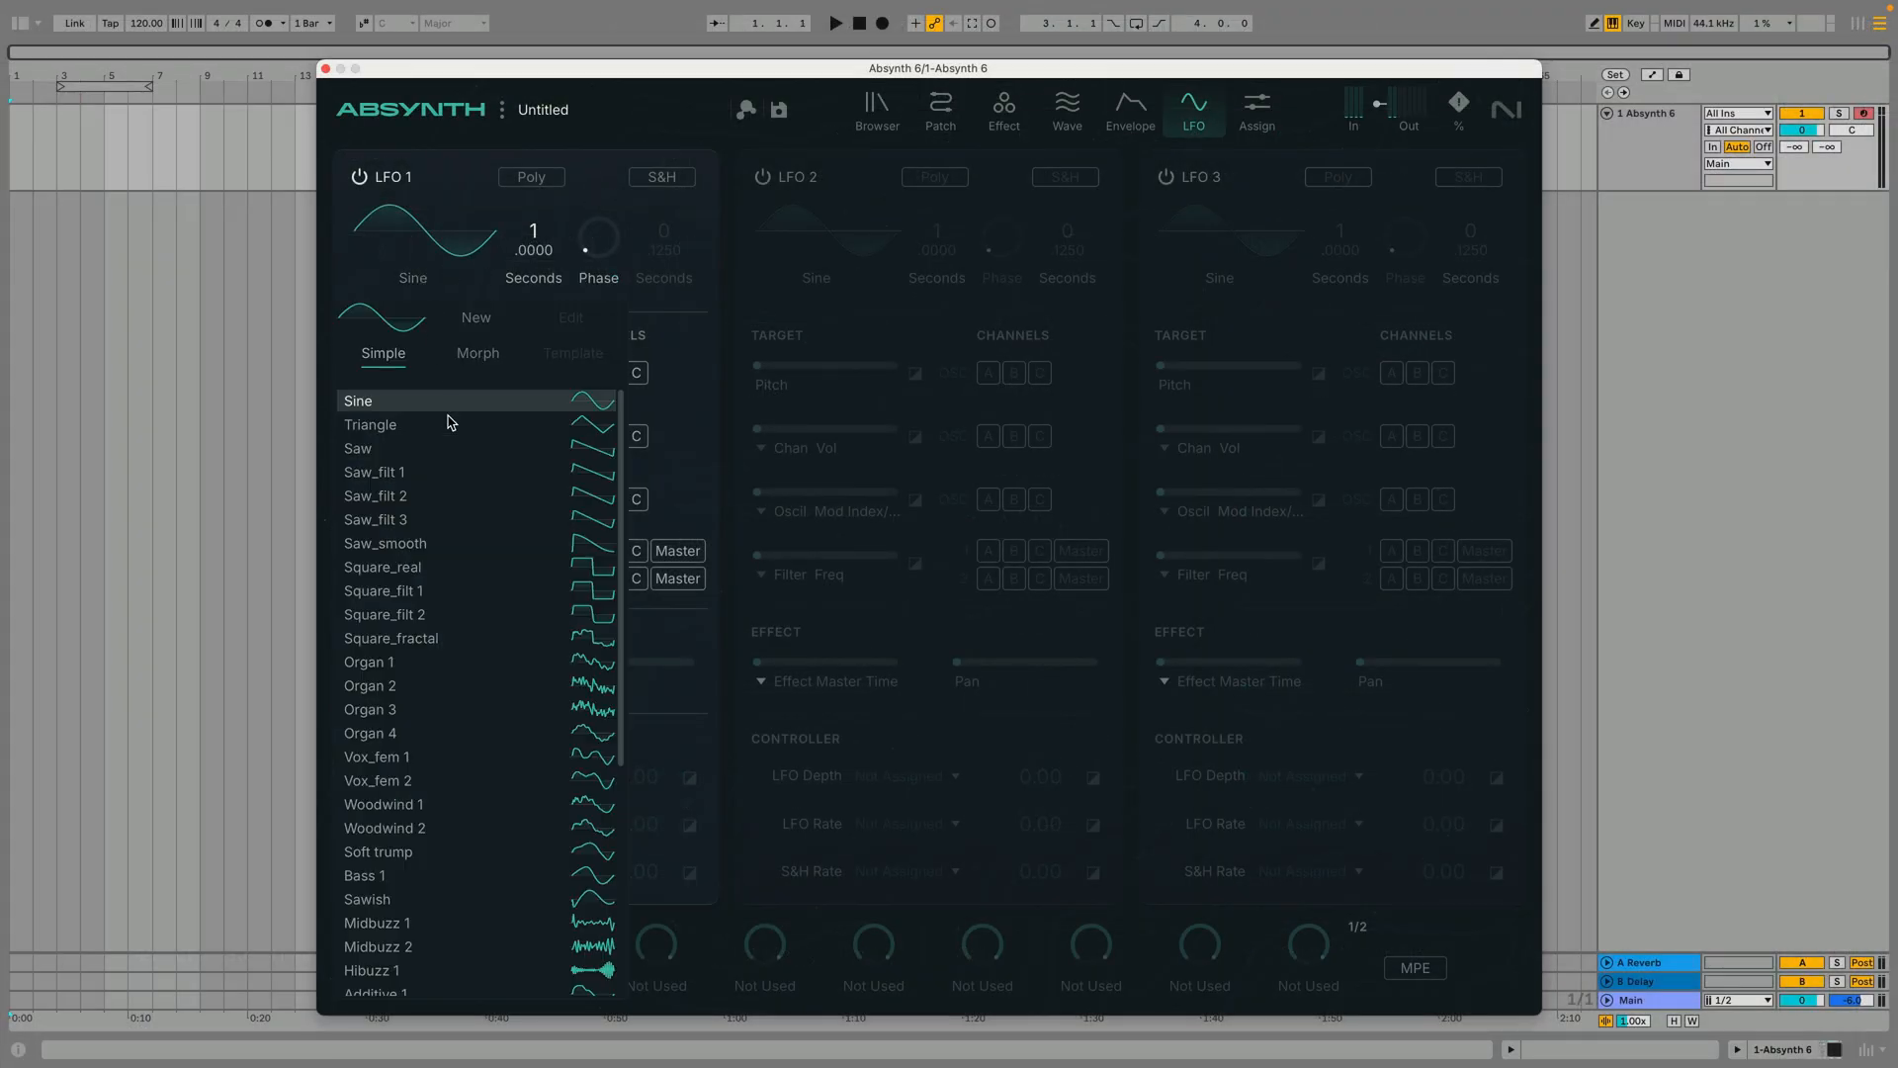
{"action": "left_click", "coordinate": [358, 447]}
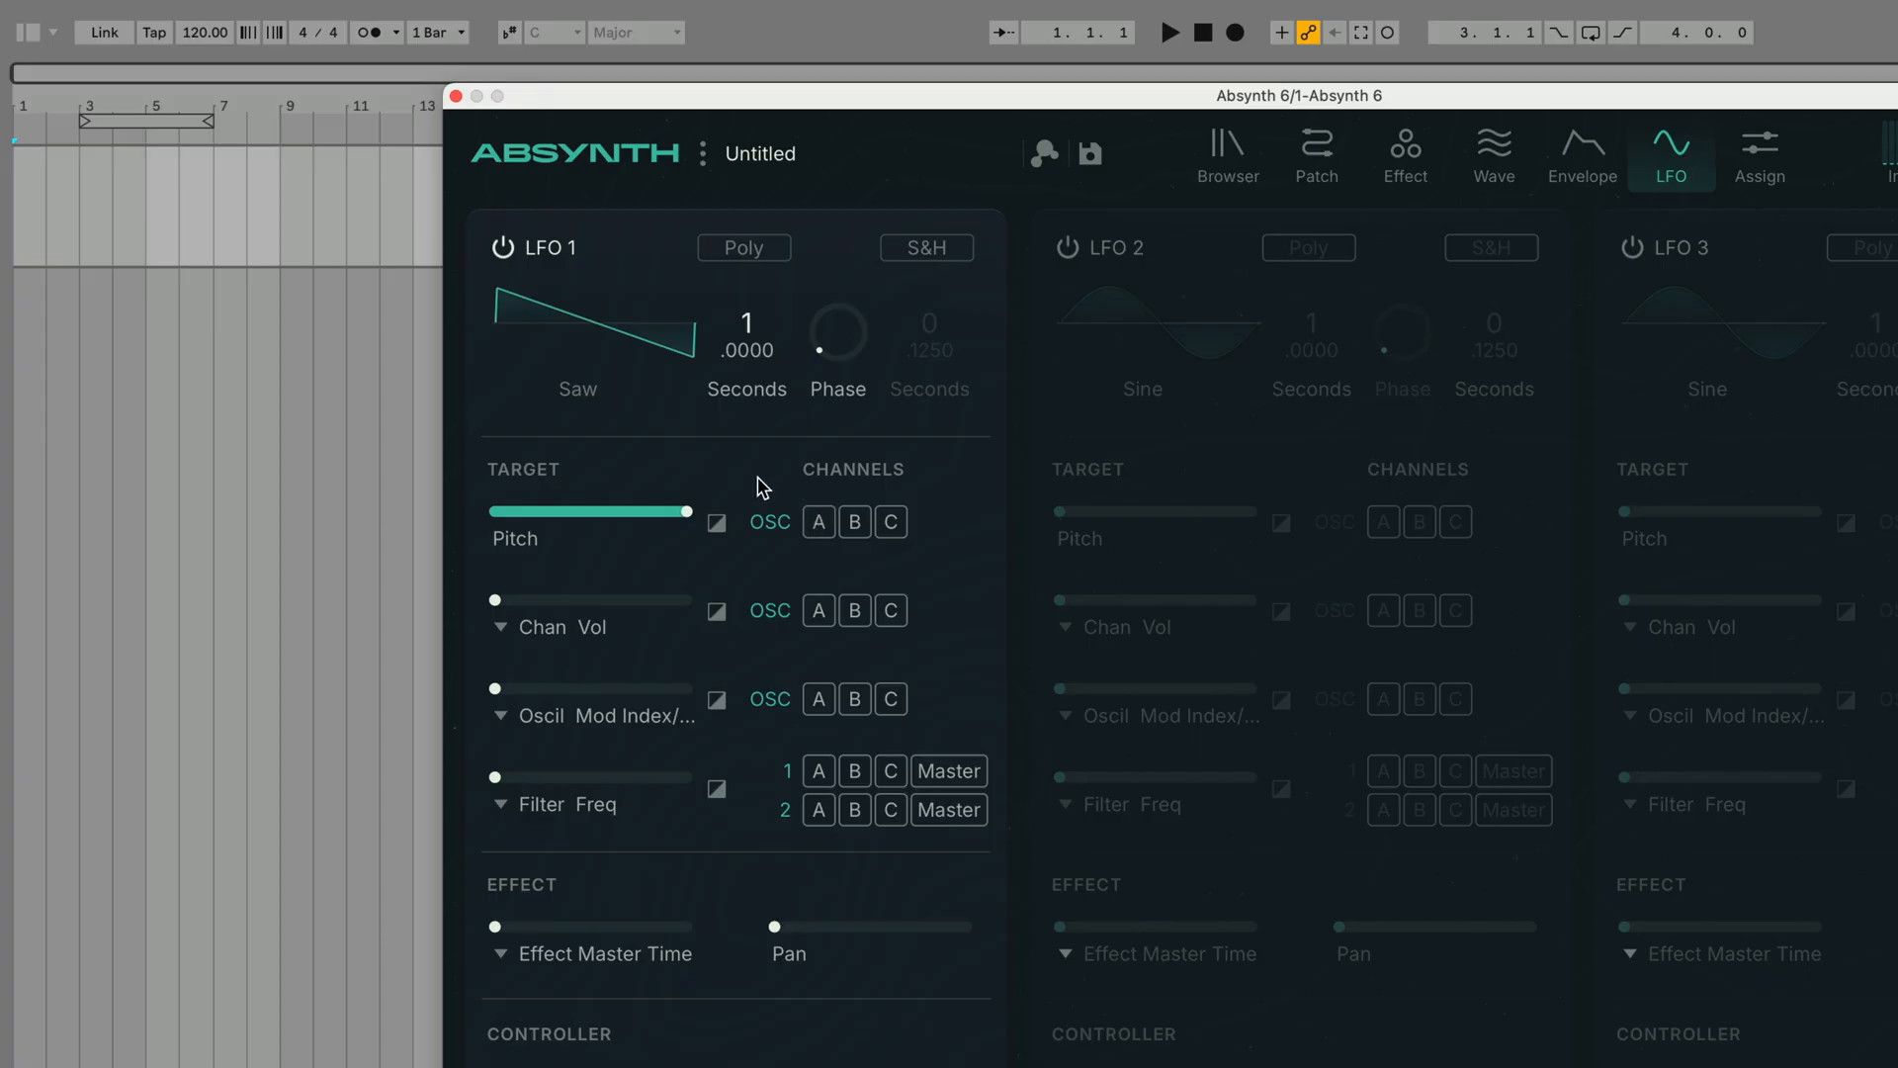
{"action": "mouse_move", "coordinate": [754, 472]}
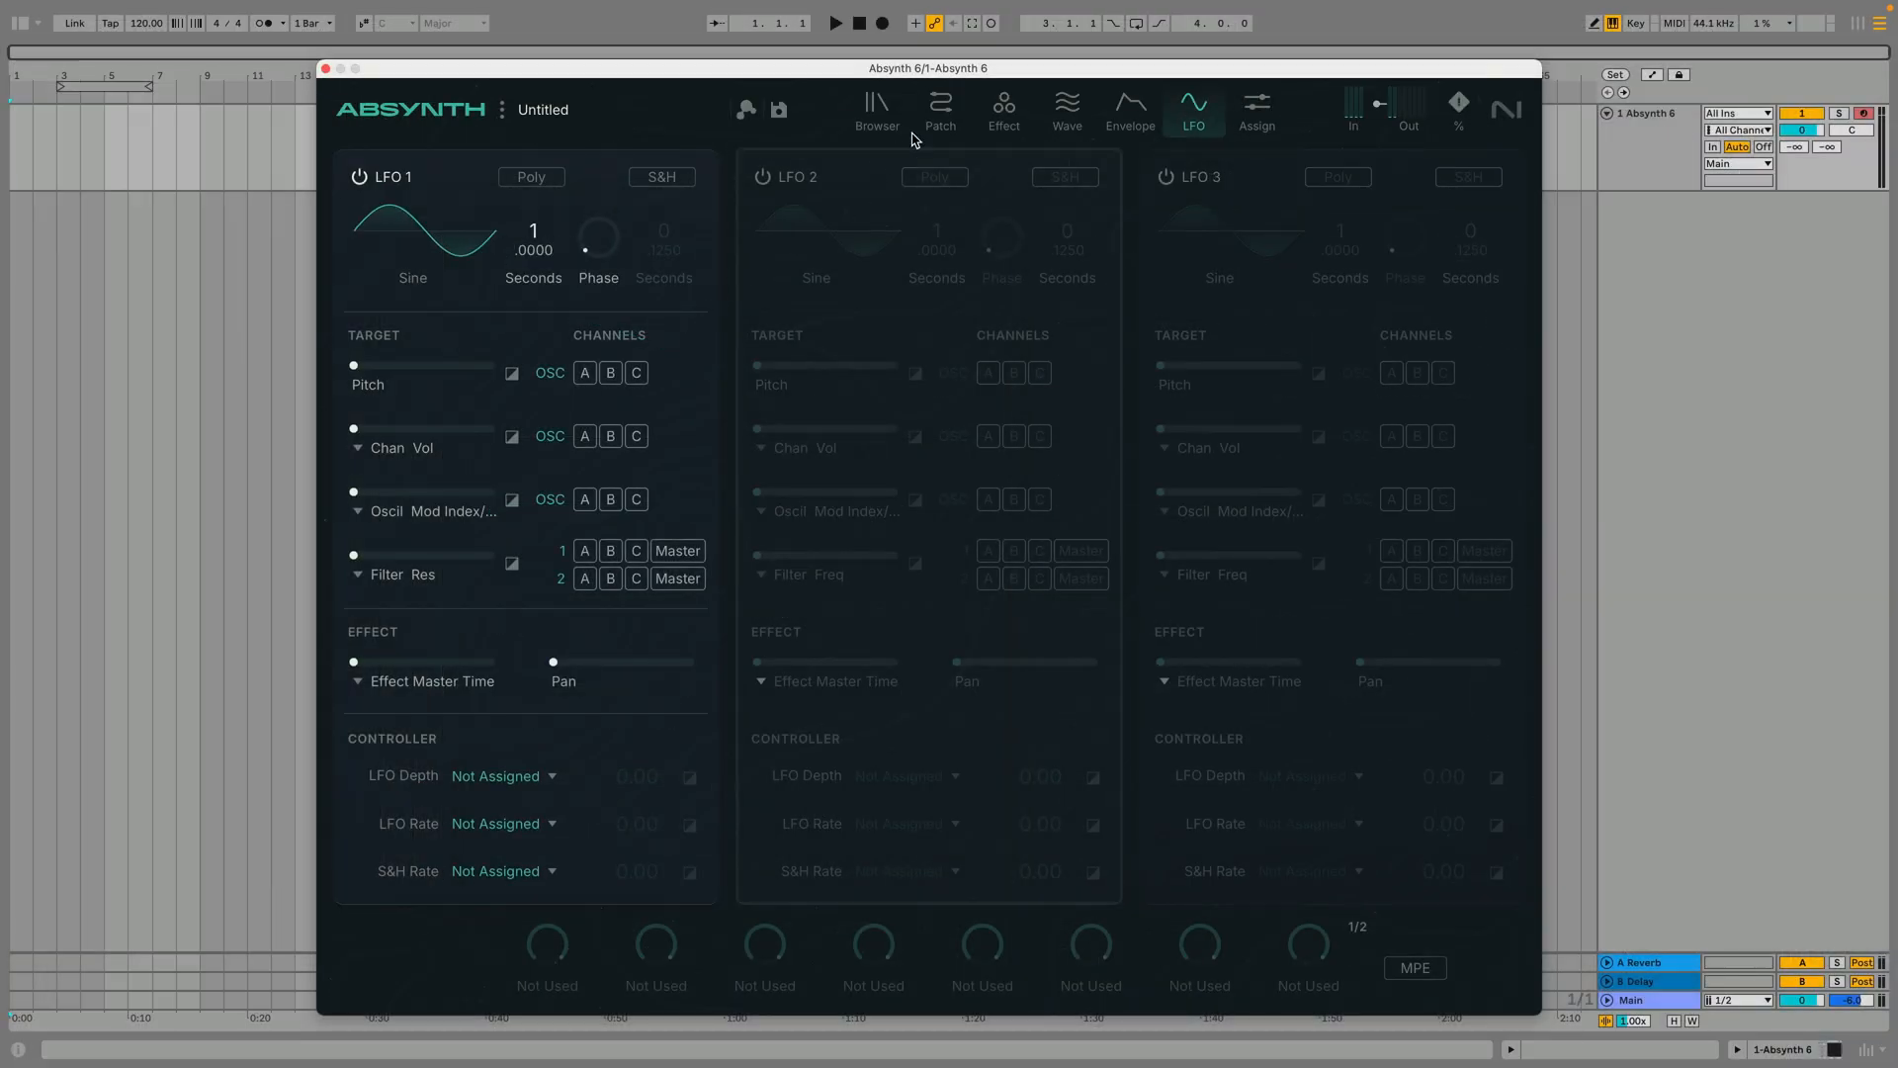
Step: Give oscillator A a Saw wave, then set LFO 1's second target to Filter Freq at full depth
{"action": "left_click", "coordinate": [940, 104]}
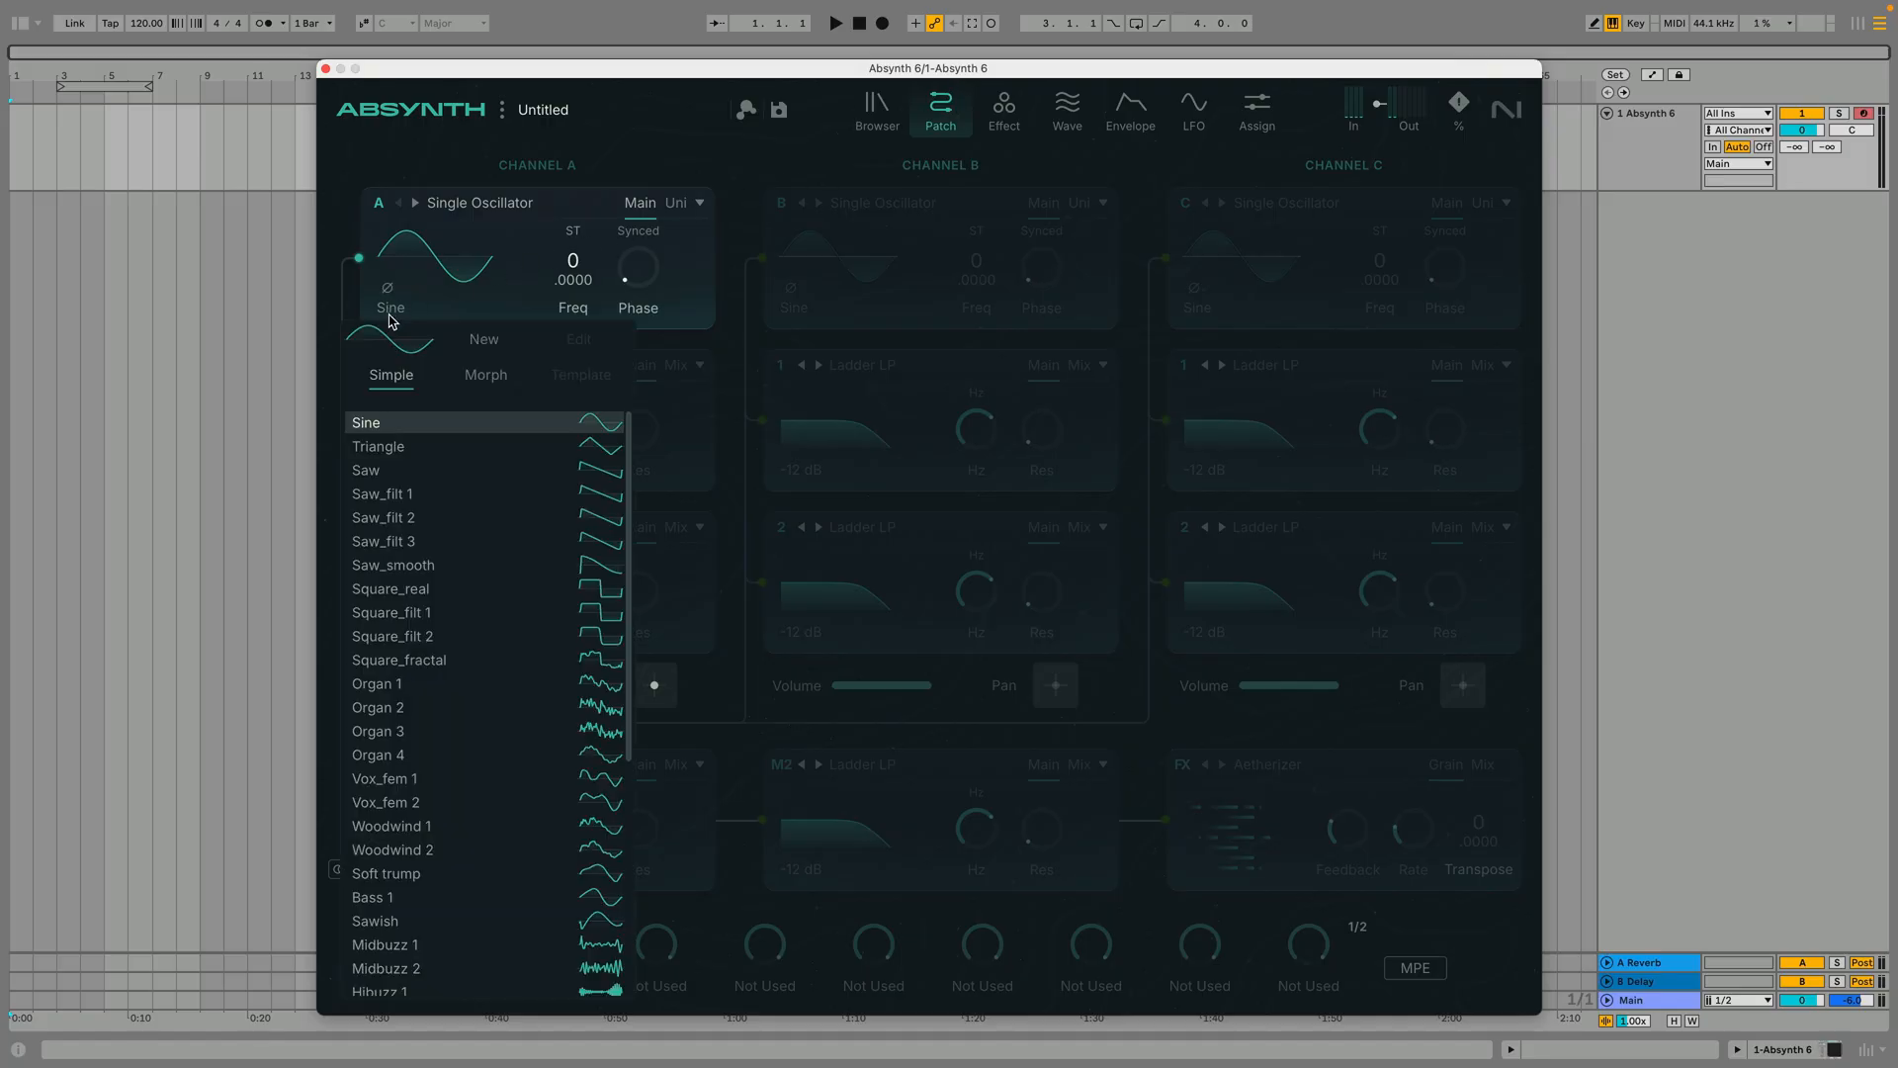
{"action": "left_click", "coordinate": [366, 470]}
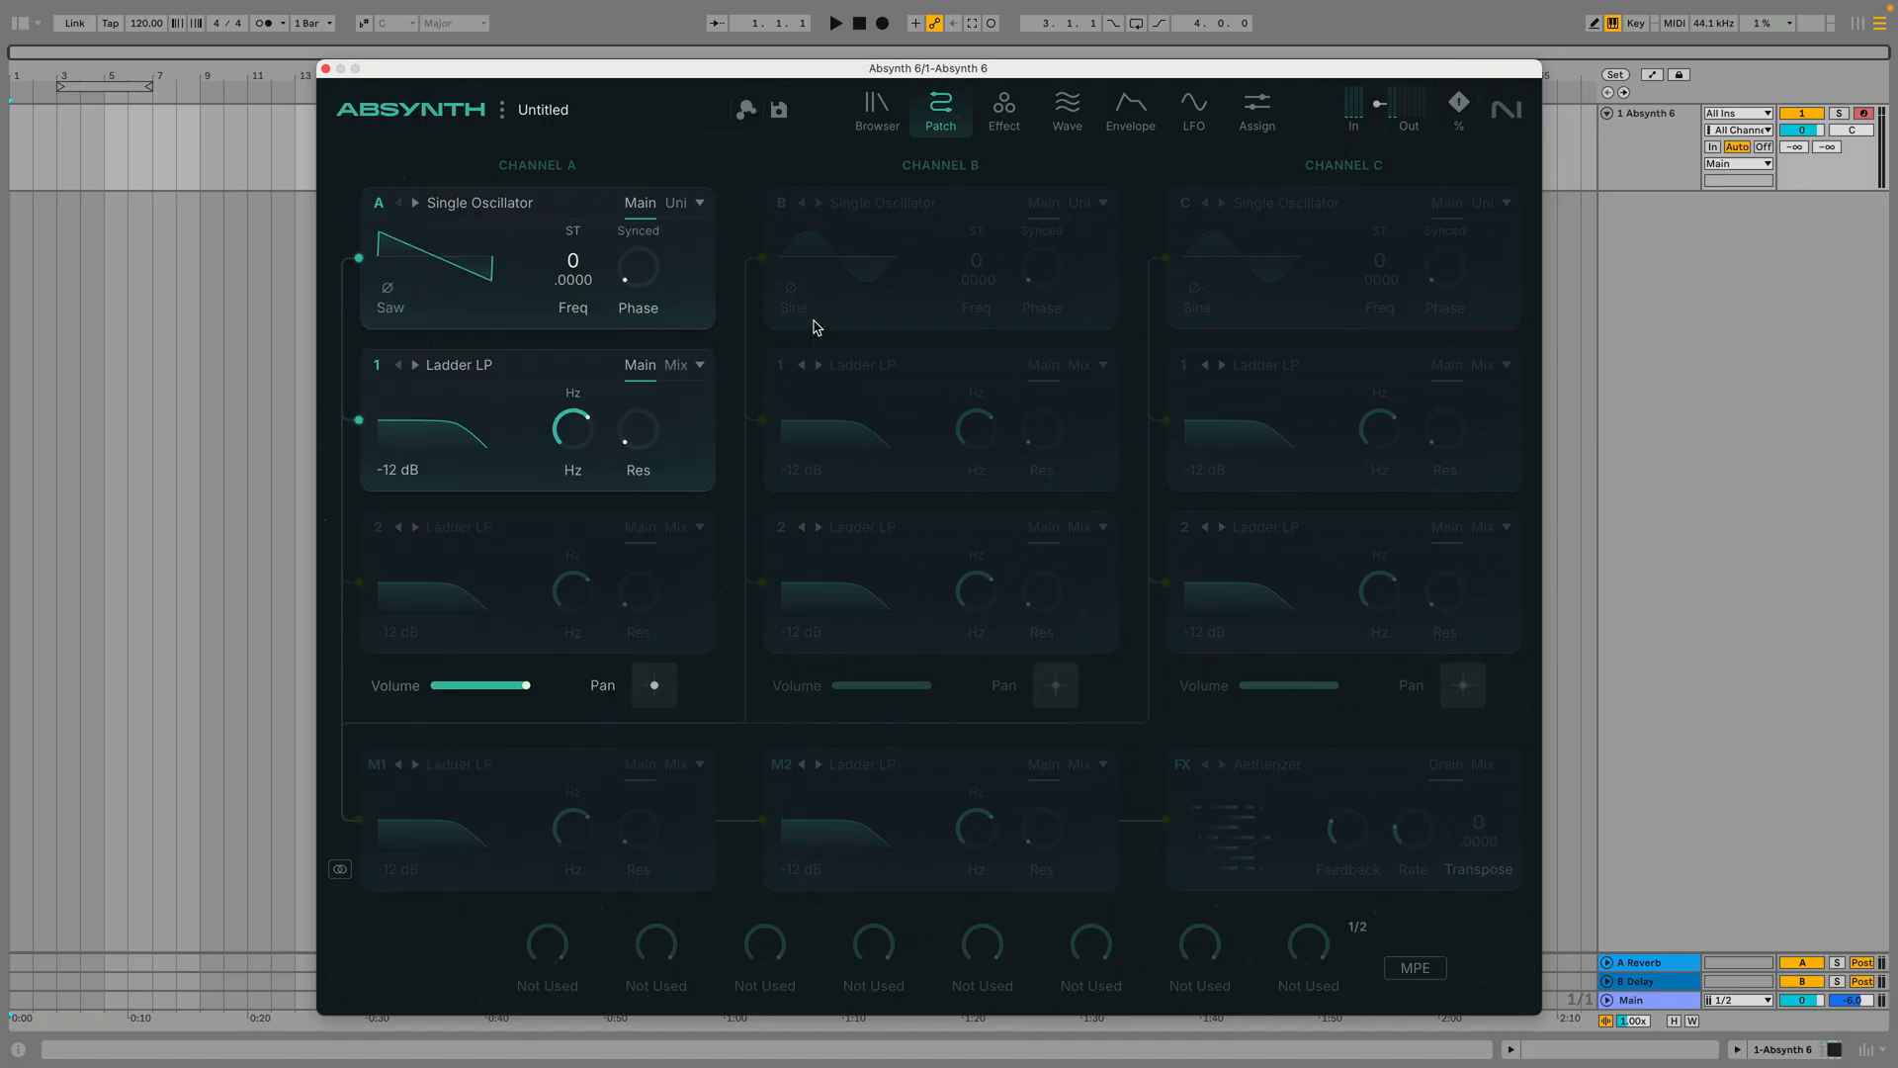
{"action": "left_click", "coordinate": [1193, 107]}
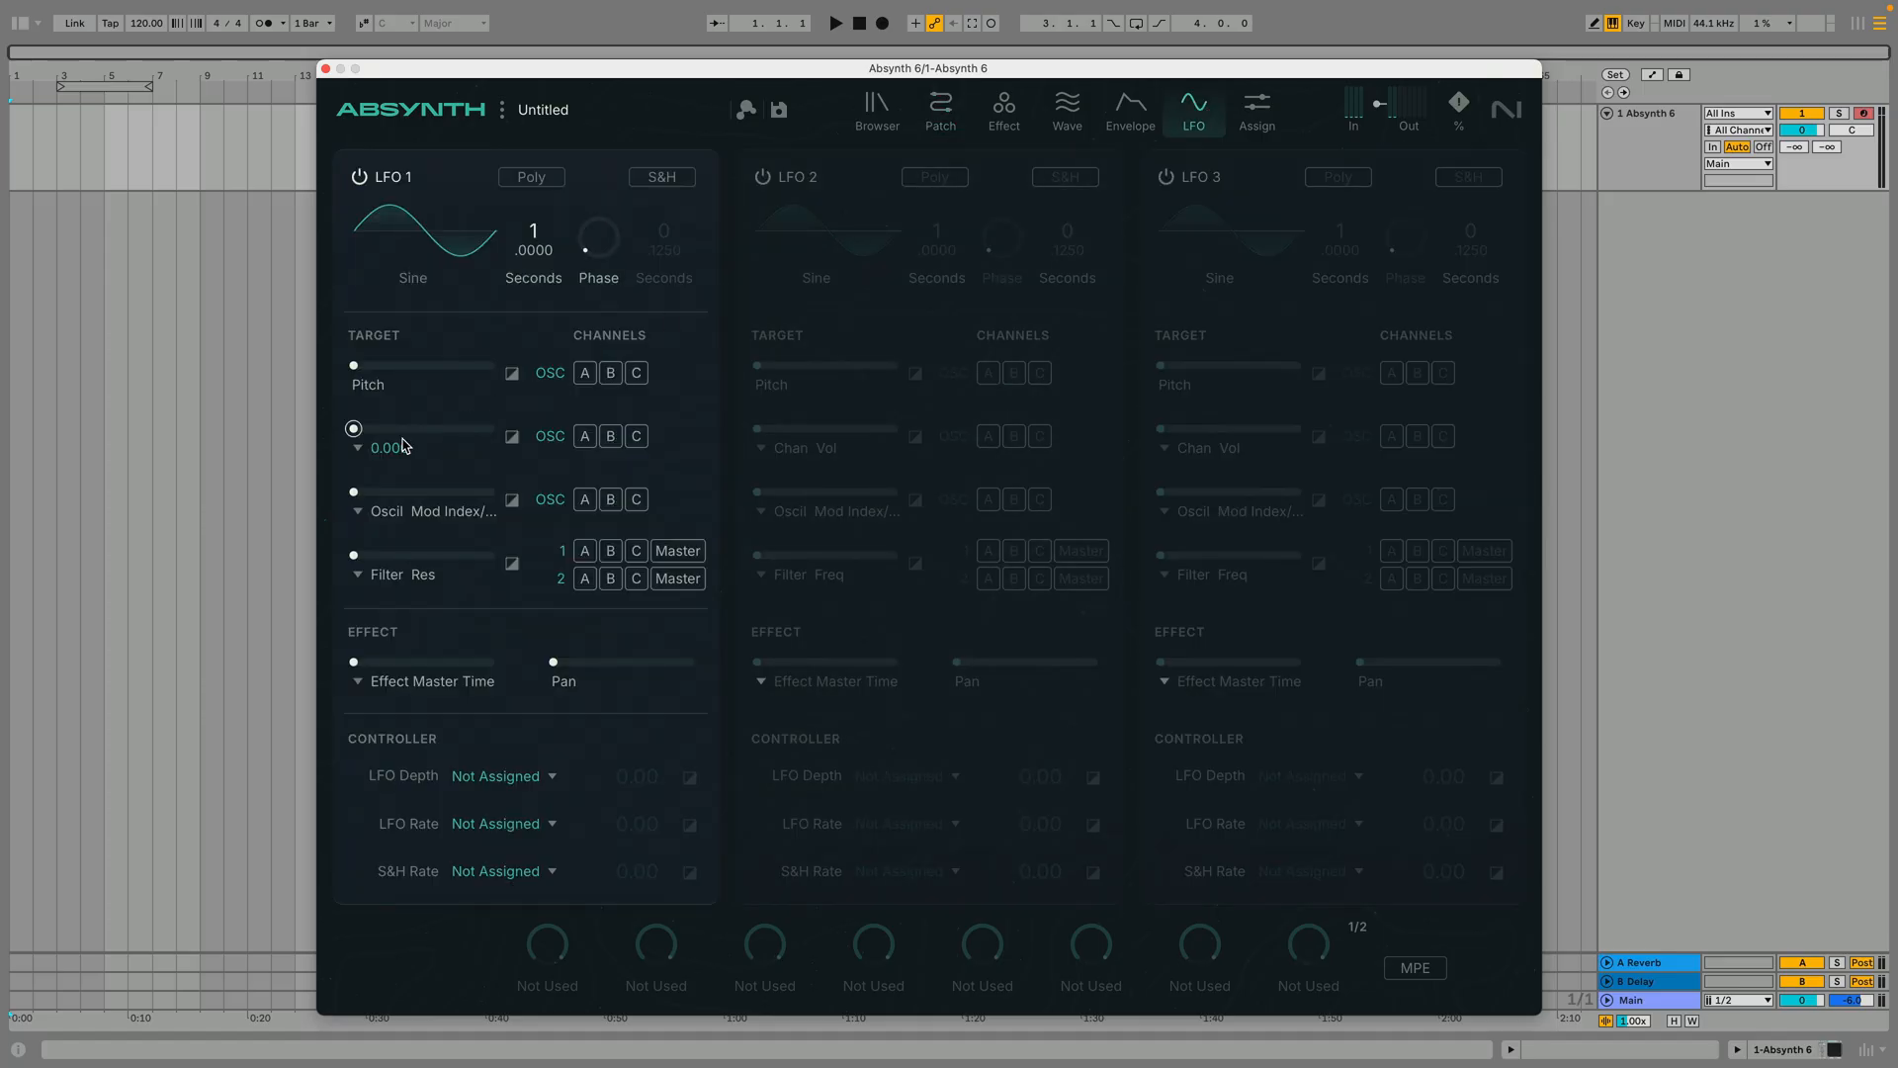
{"action": "left_click", "coordinate": [382, 446]}
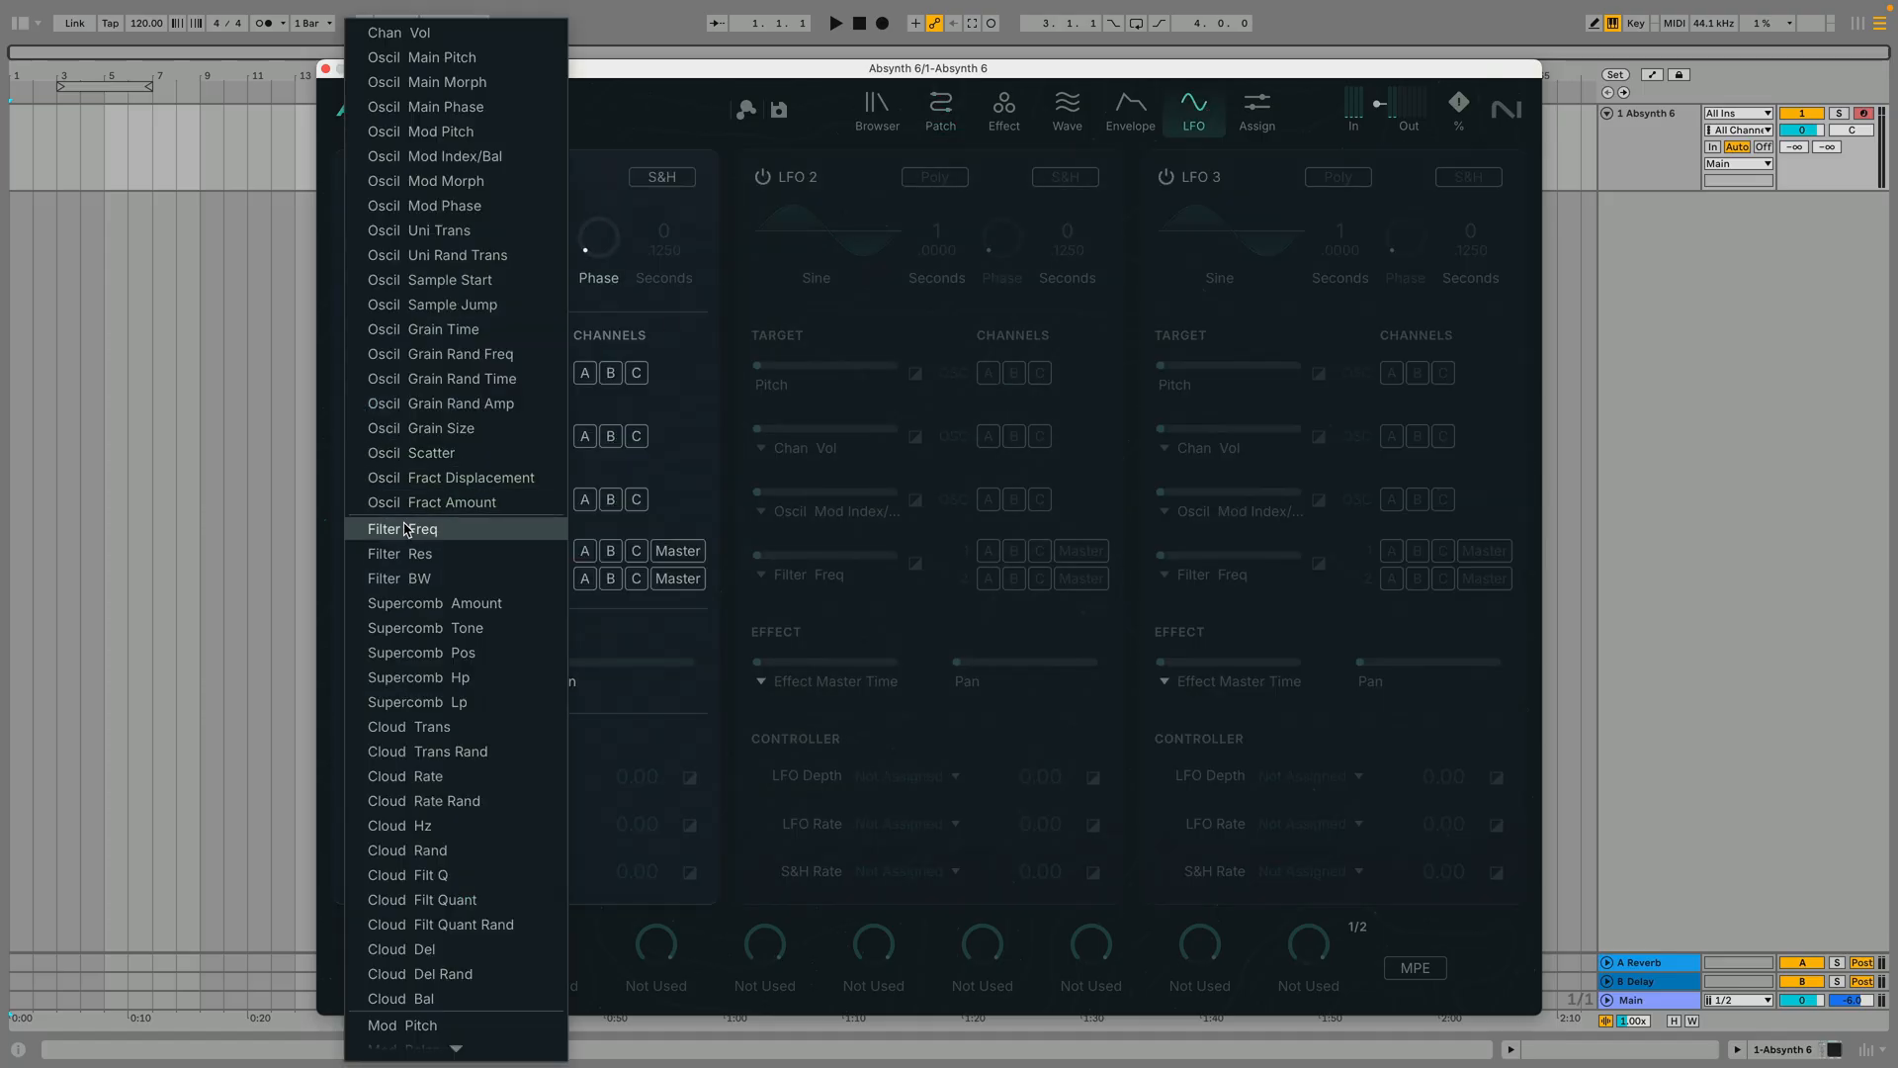
{"action": "left_click", "coordinate": [399, 554]}
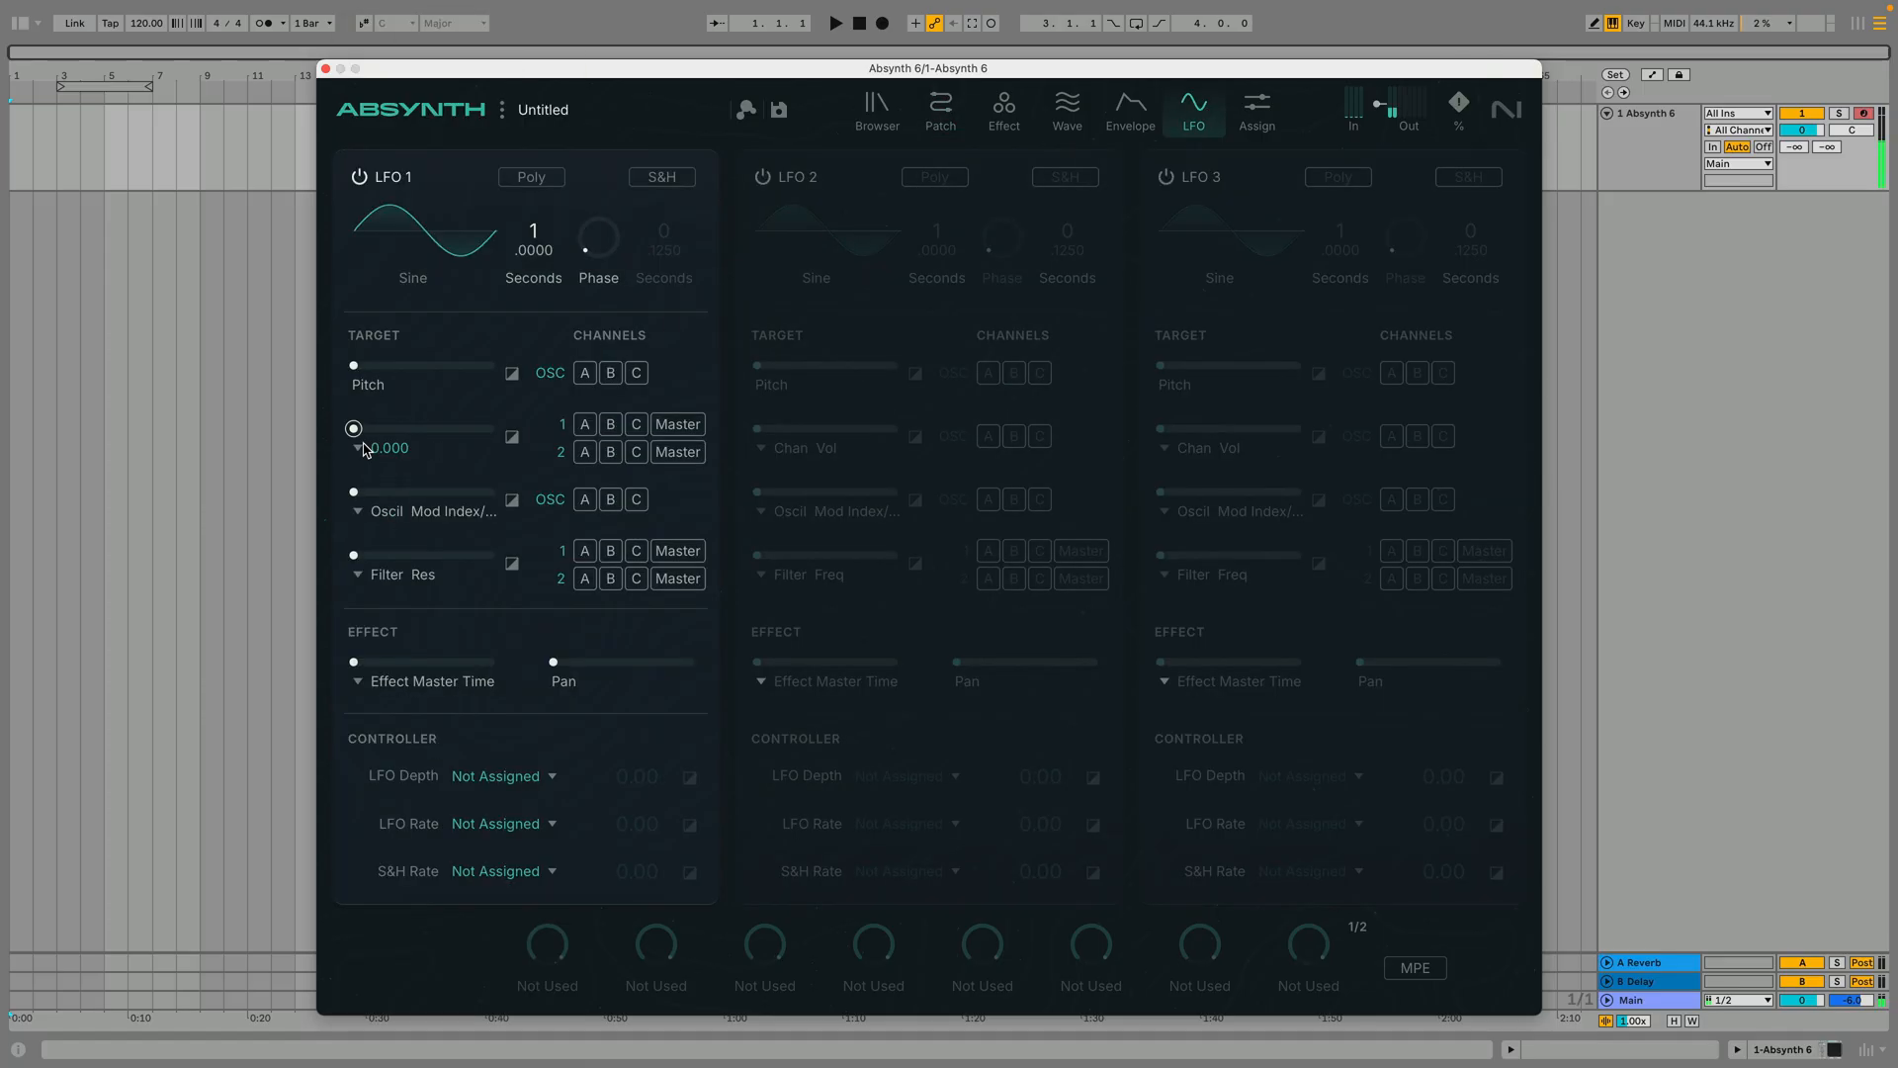
{"action": "left_click_drag", "start_coordinate": [355, 428], "coordinate": [411, 428]}
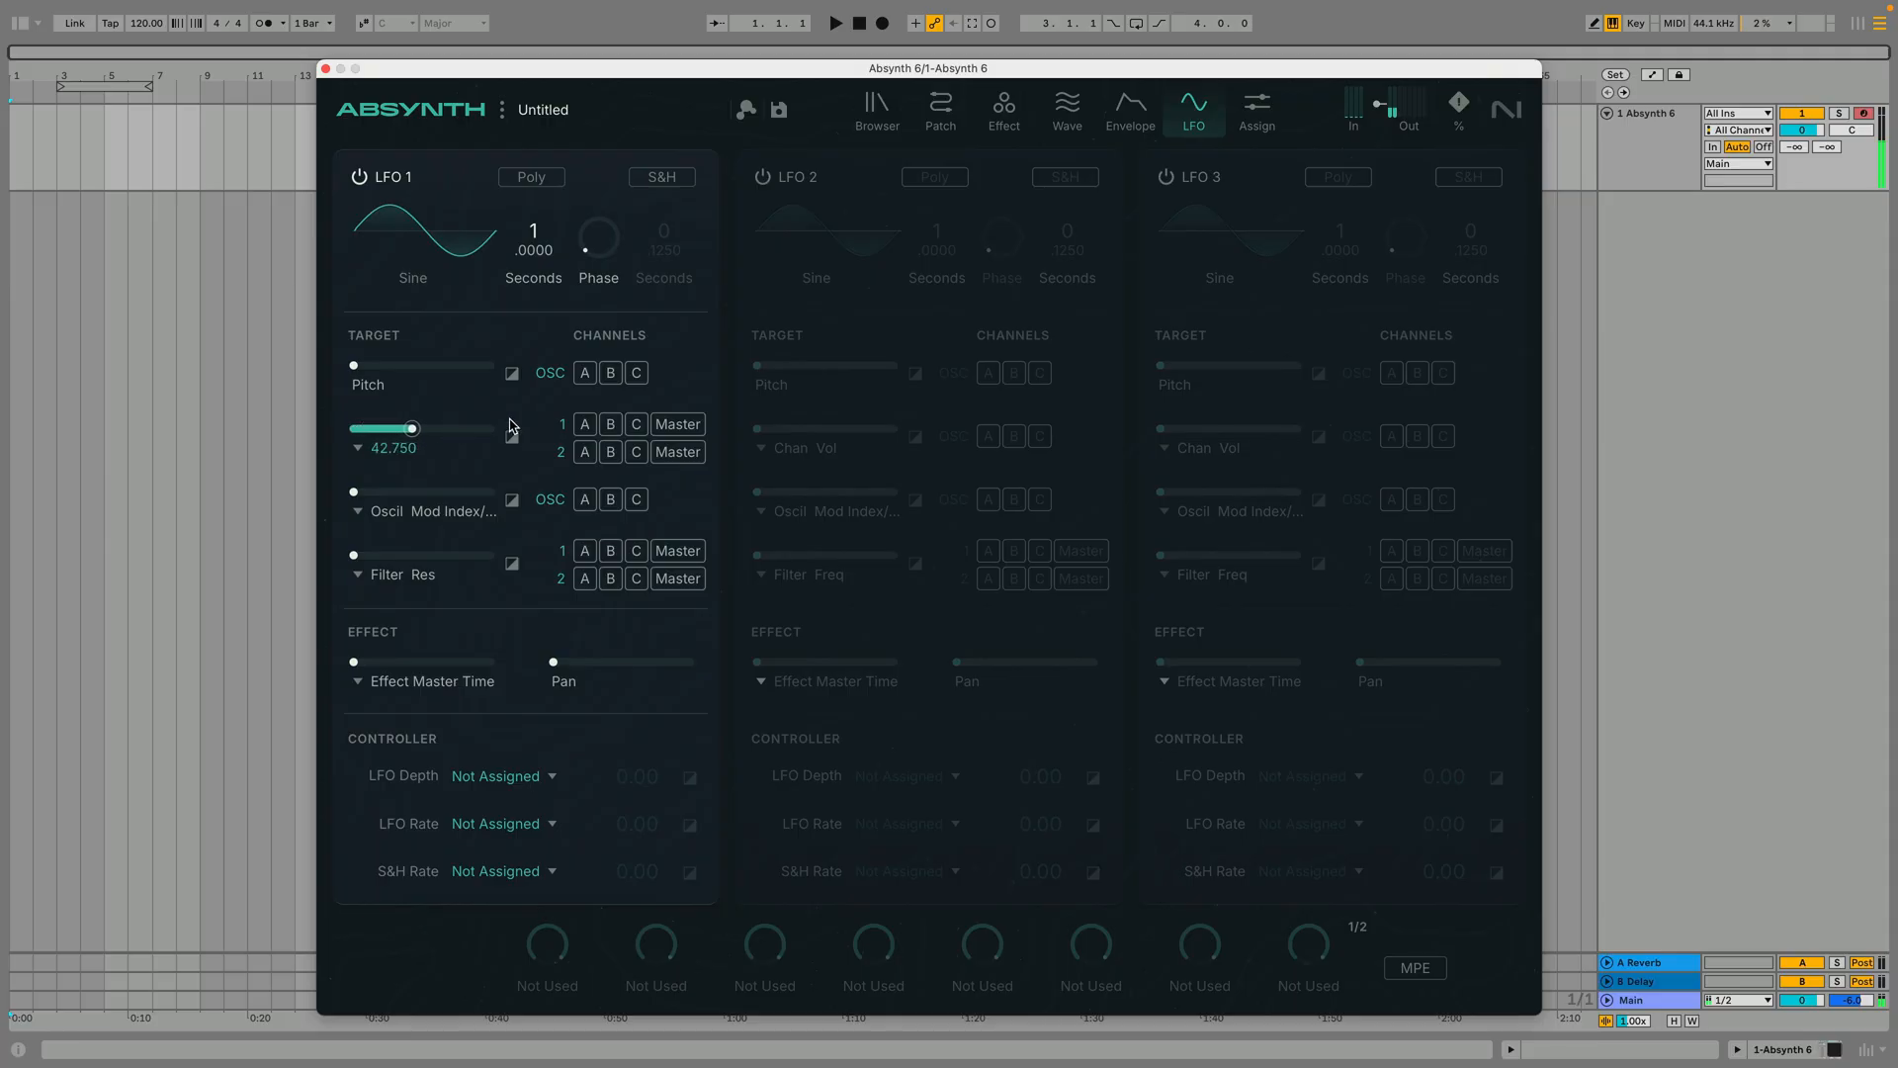
{"action": "left_click_drag", "start_coordinate": [411, 428], "coordinate": [486, 429]}
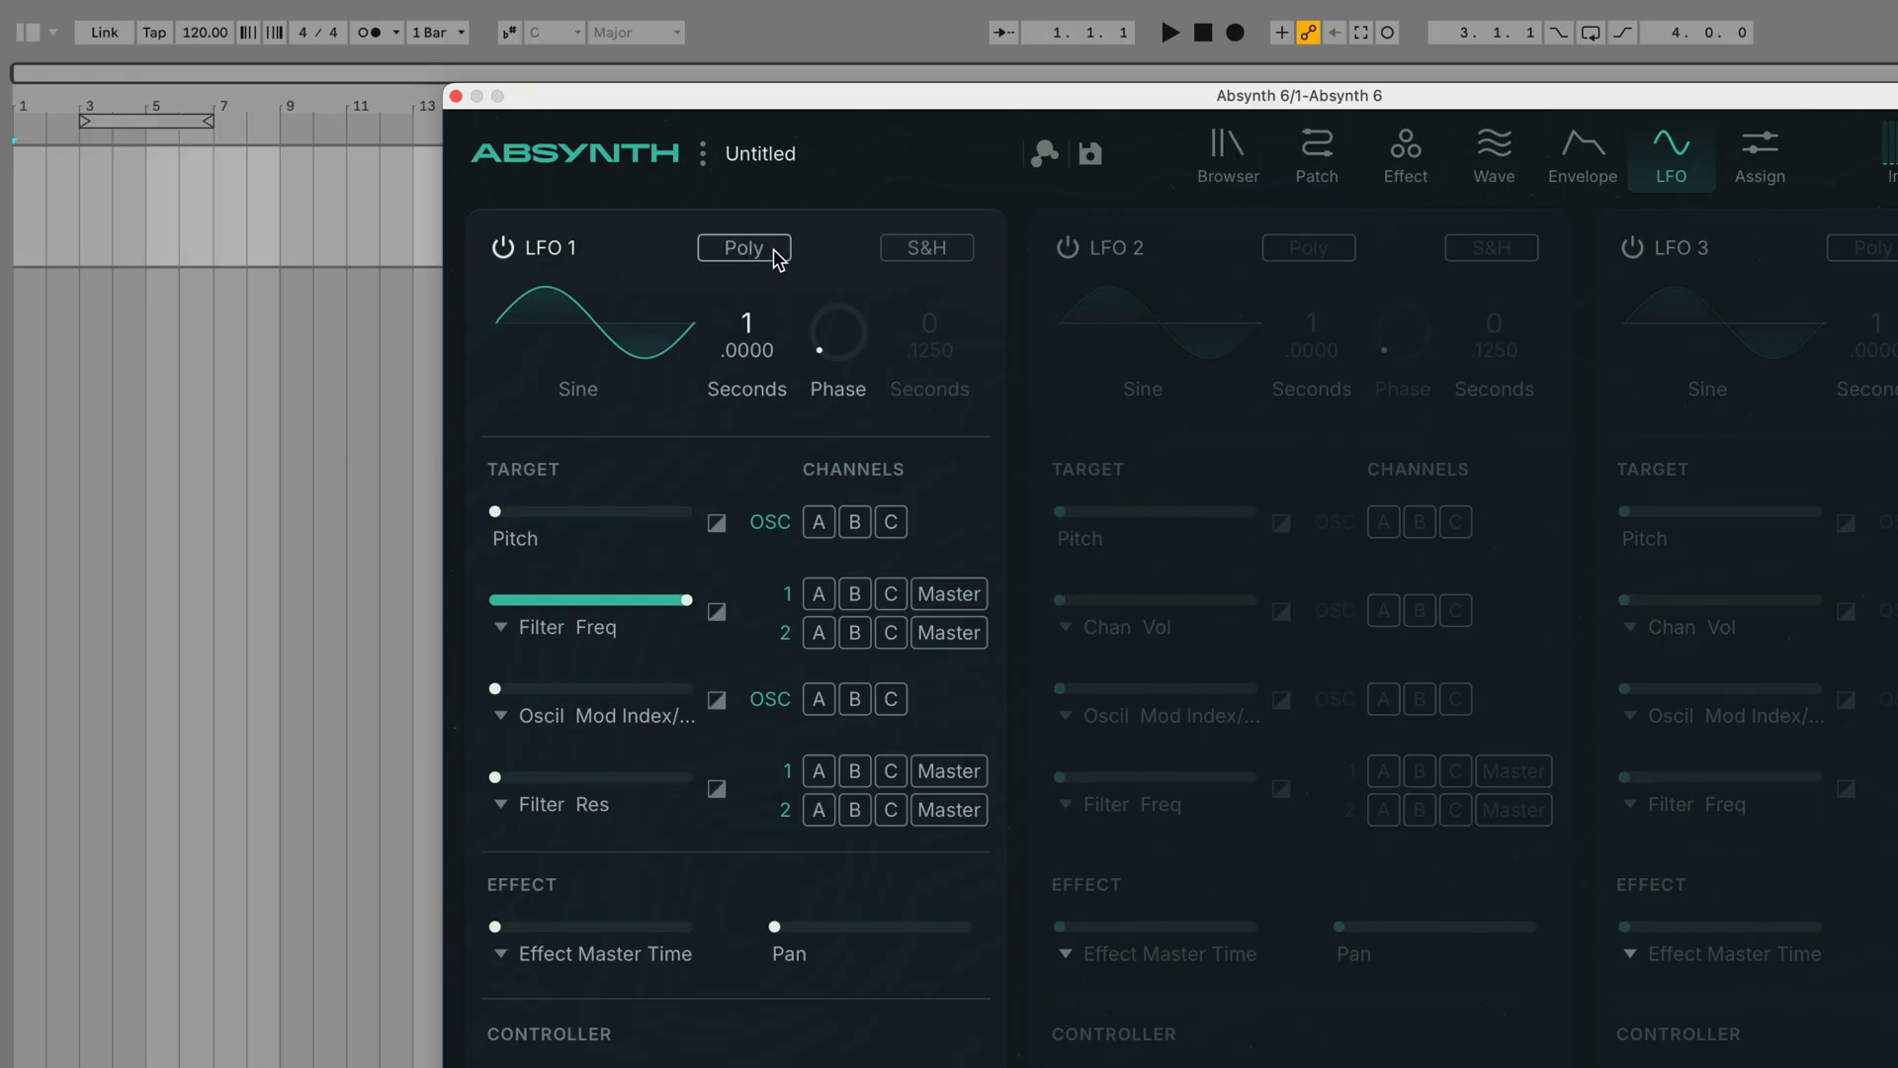
{"action": "mouse_move", "coordinate": [834, 267]}
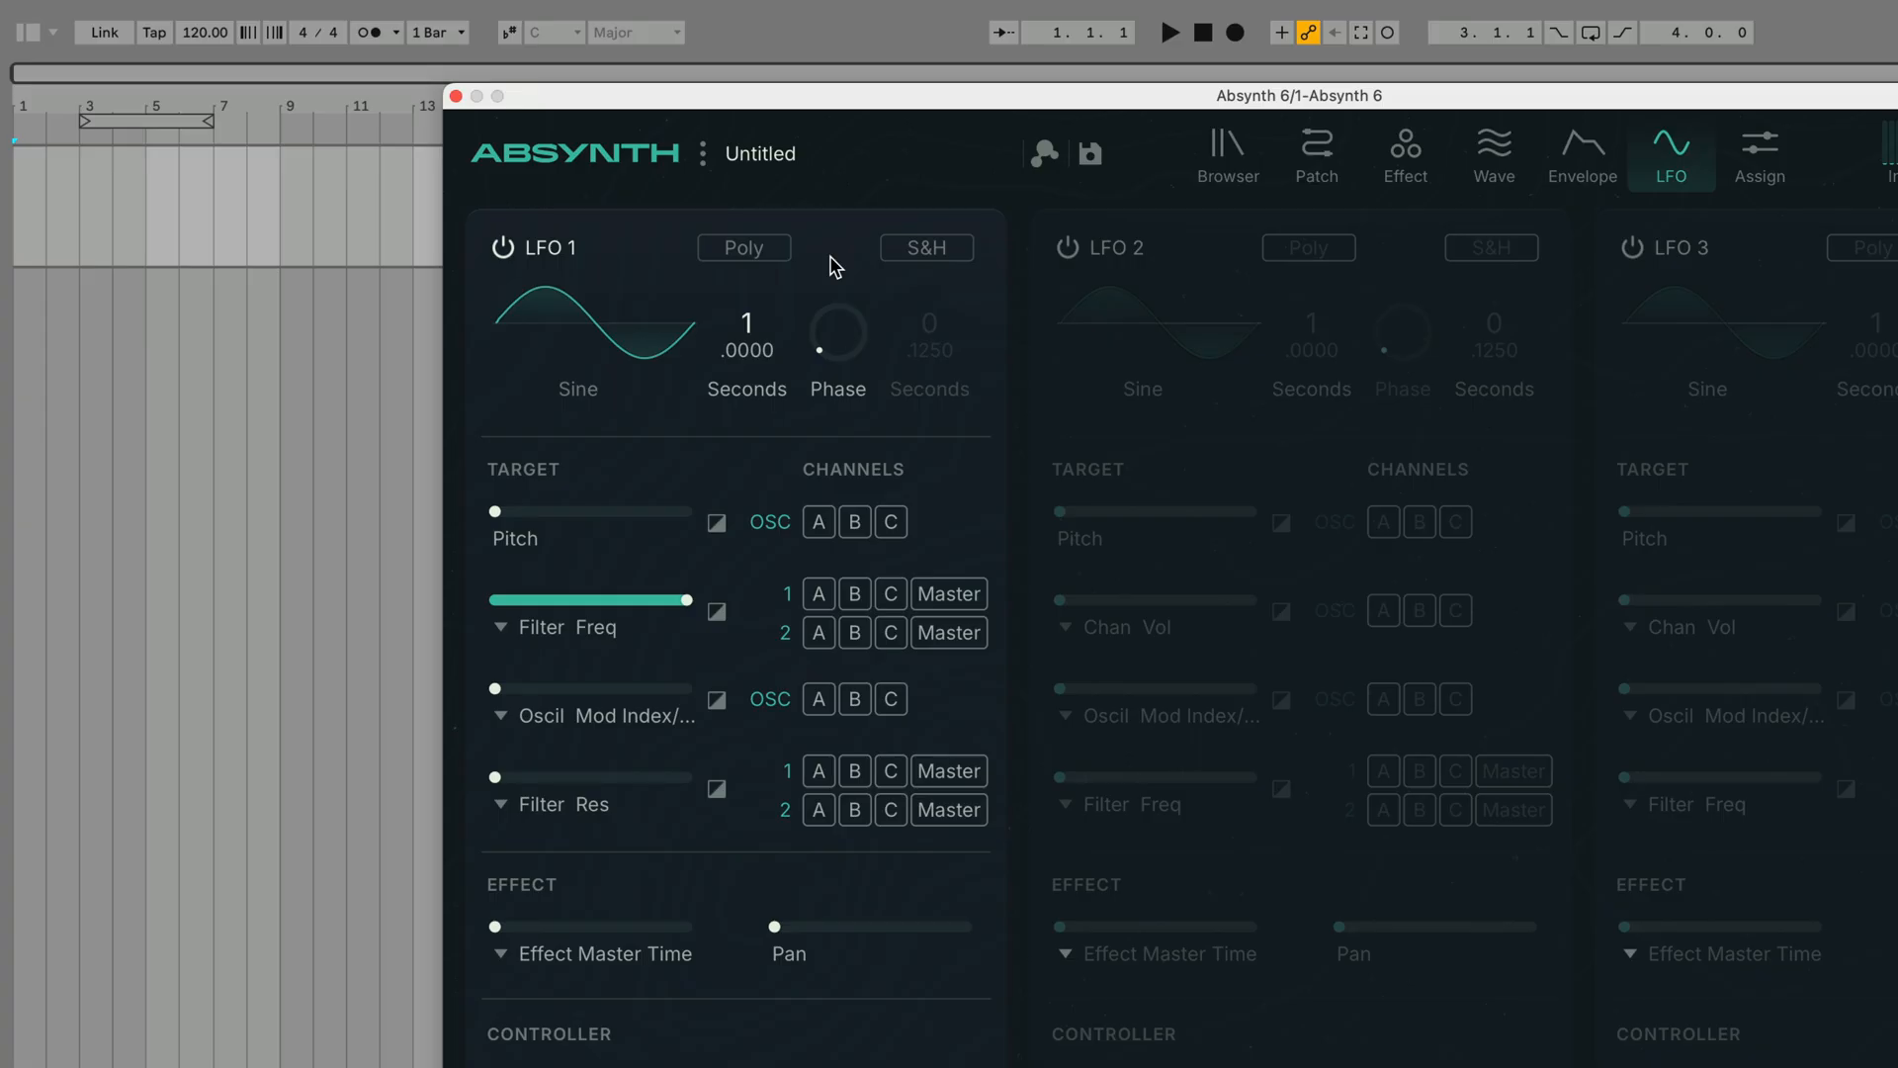
Step: Toggle LFO 1 from Poly to Mono mode
{"action": "left_click", "coordinate": [744, 247]}
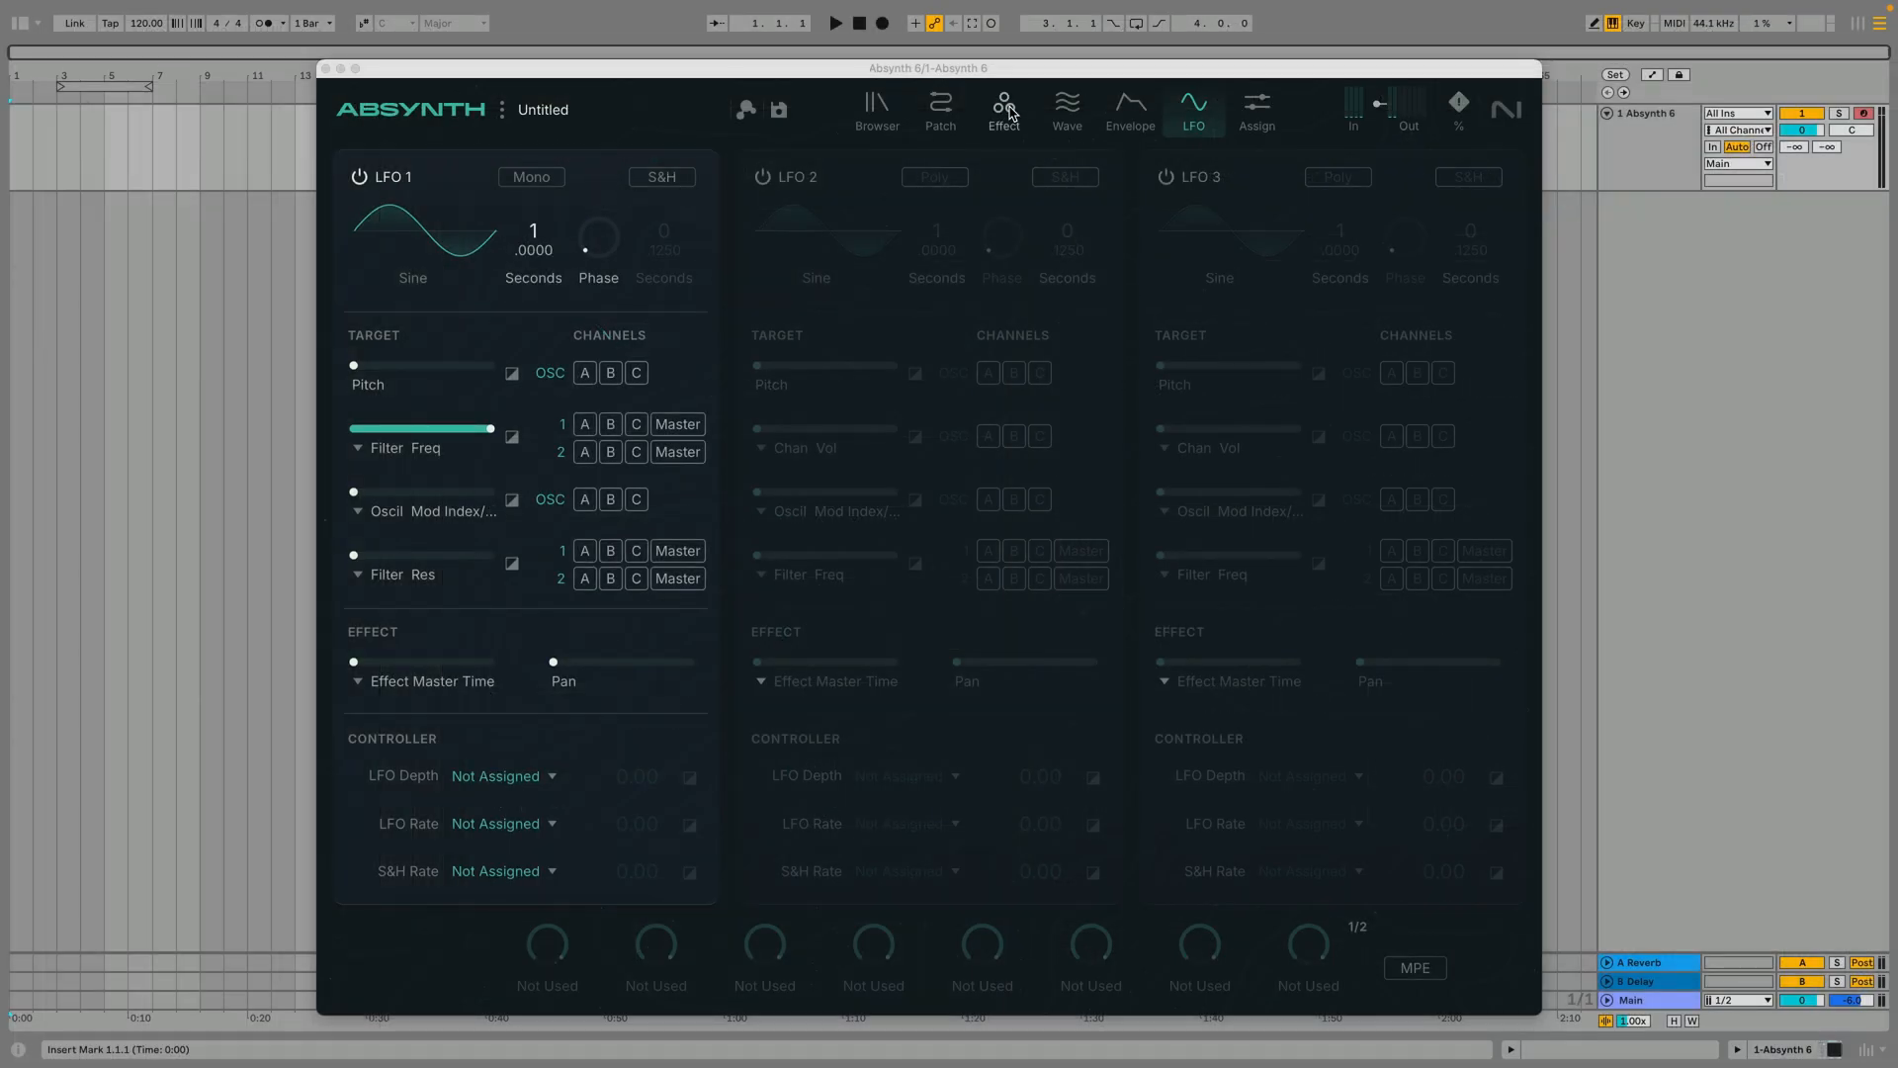
Step: Select the Pipe effect and speed LFO 1 up from 1 to 0.05 seconds
{"action": "left_click", "coordinate": [1003, 104]}
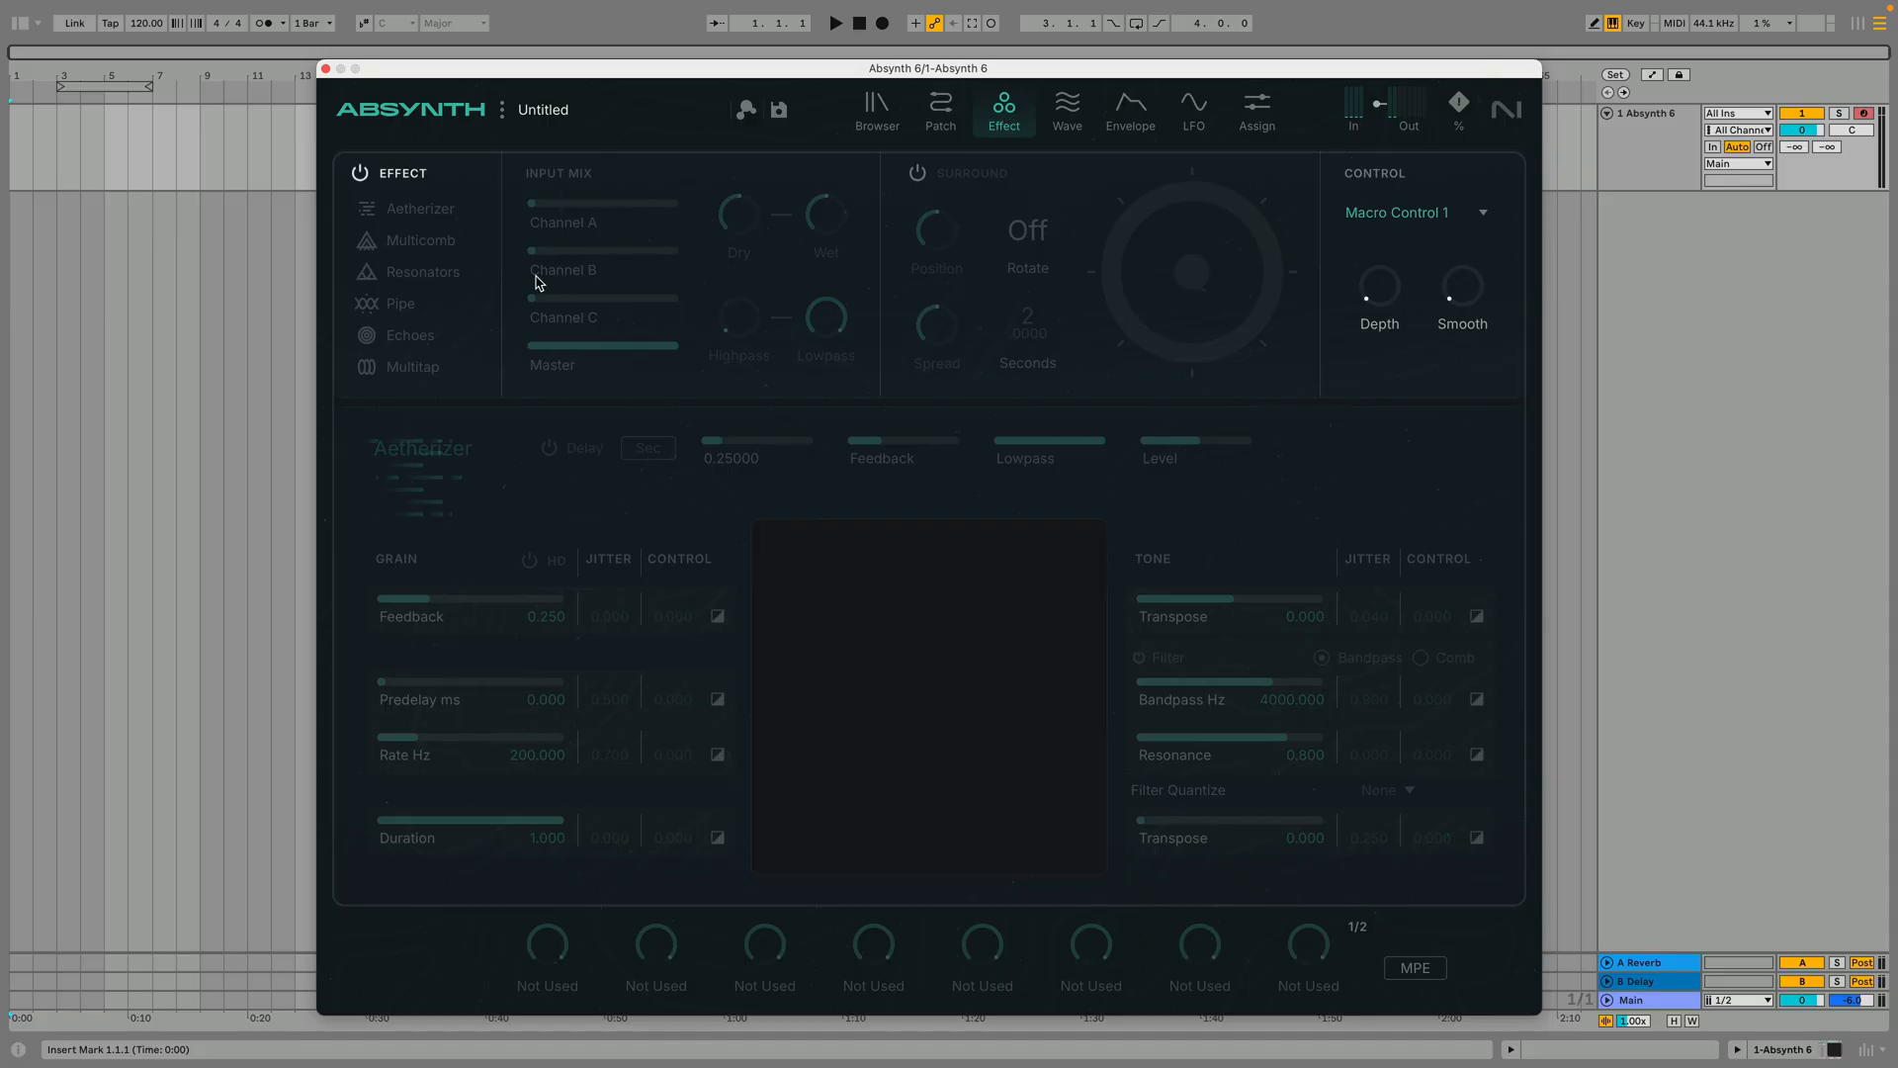
{"action": "left_click", "coordinate": [399, 303]}
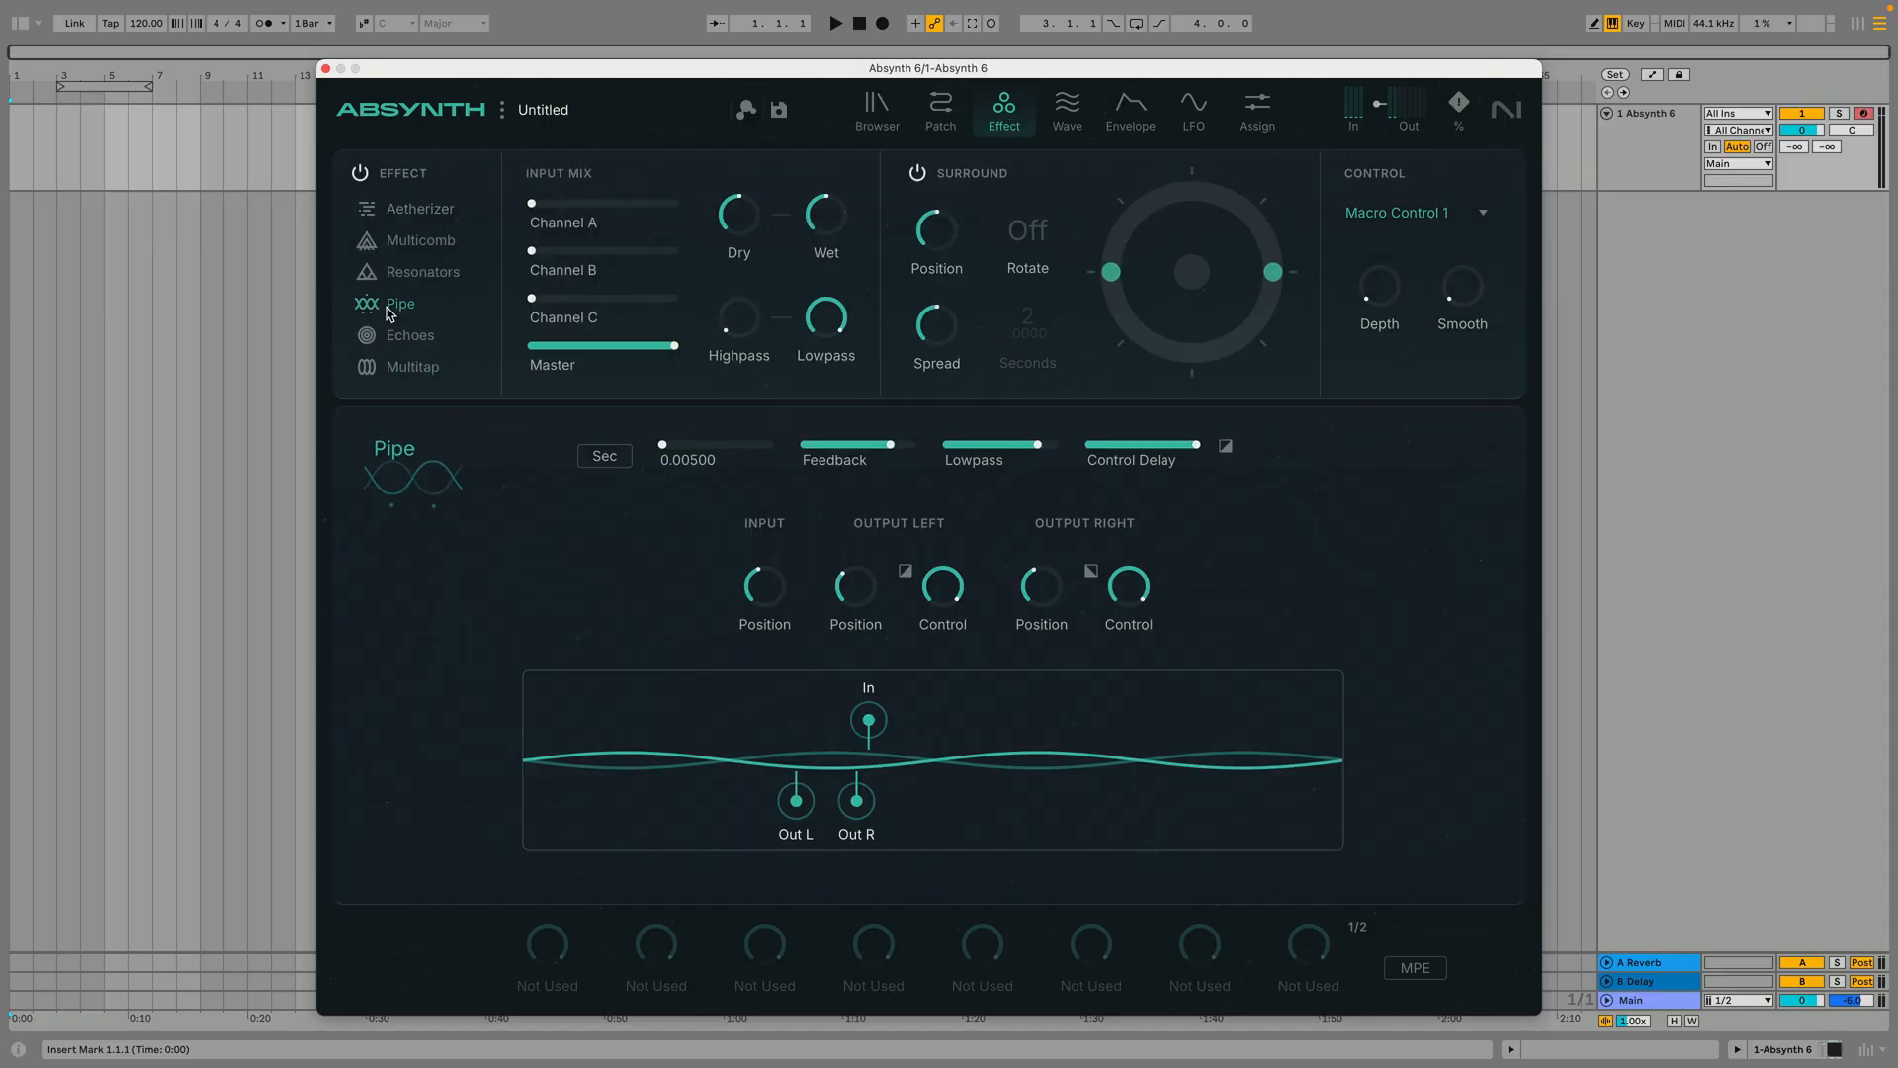
{"action": "left_click", "coordinate": [1195, 109]}
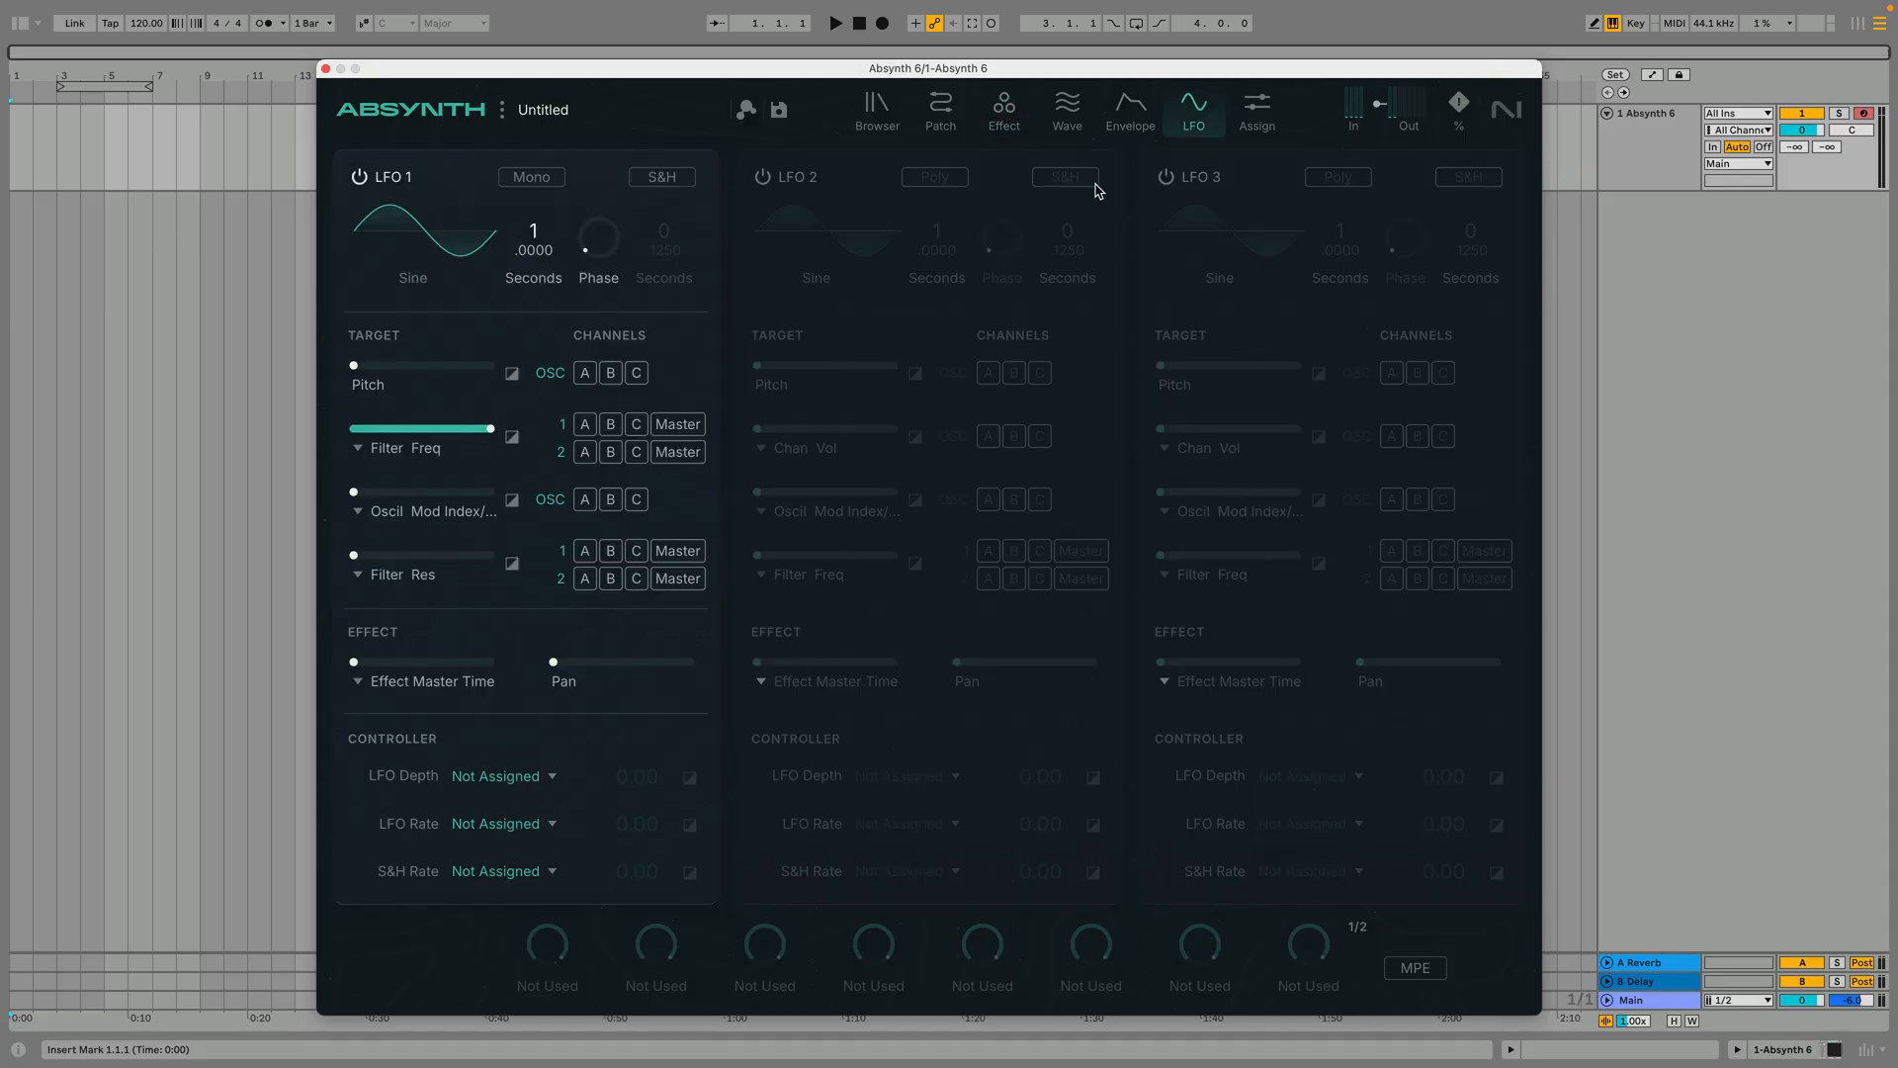
{"action": "left_click_drag", "start_coordinate": [355, 663], "coordinate": [491, 662]}
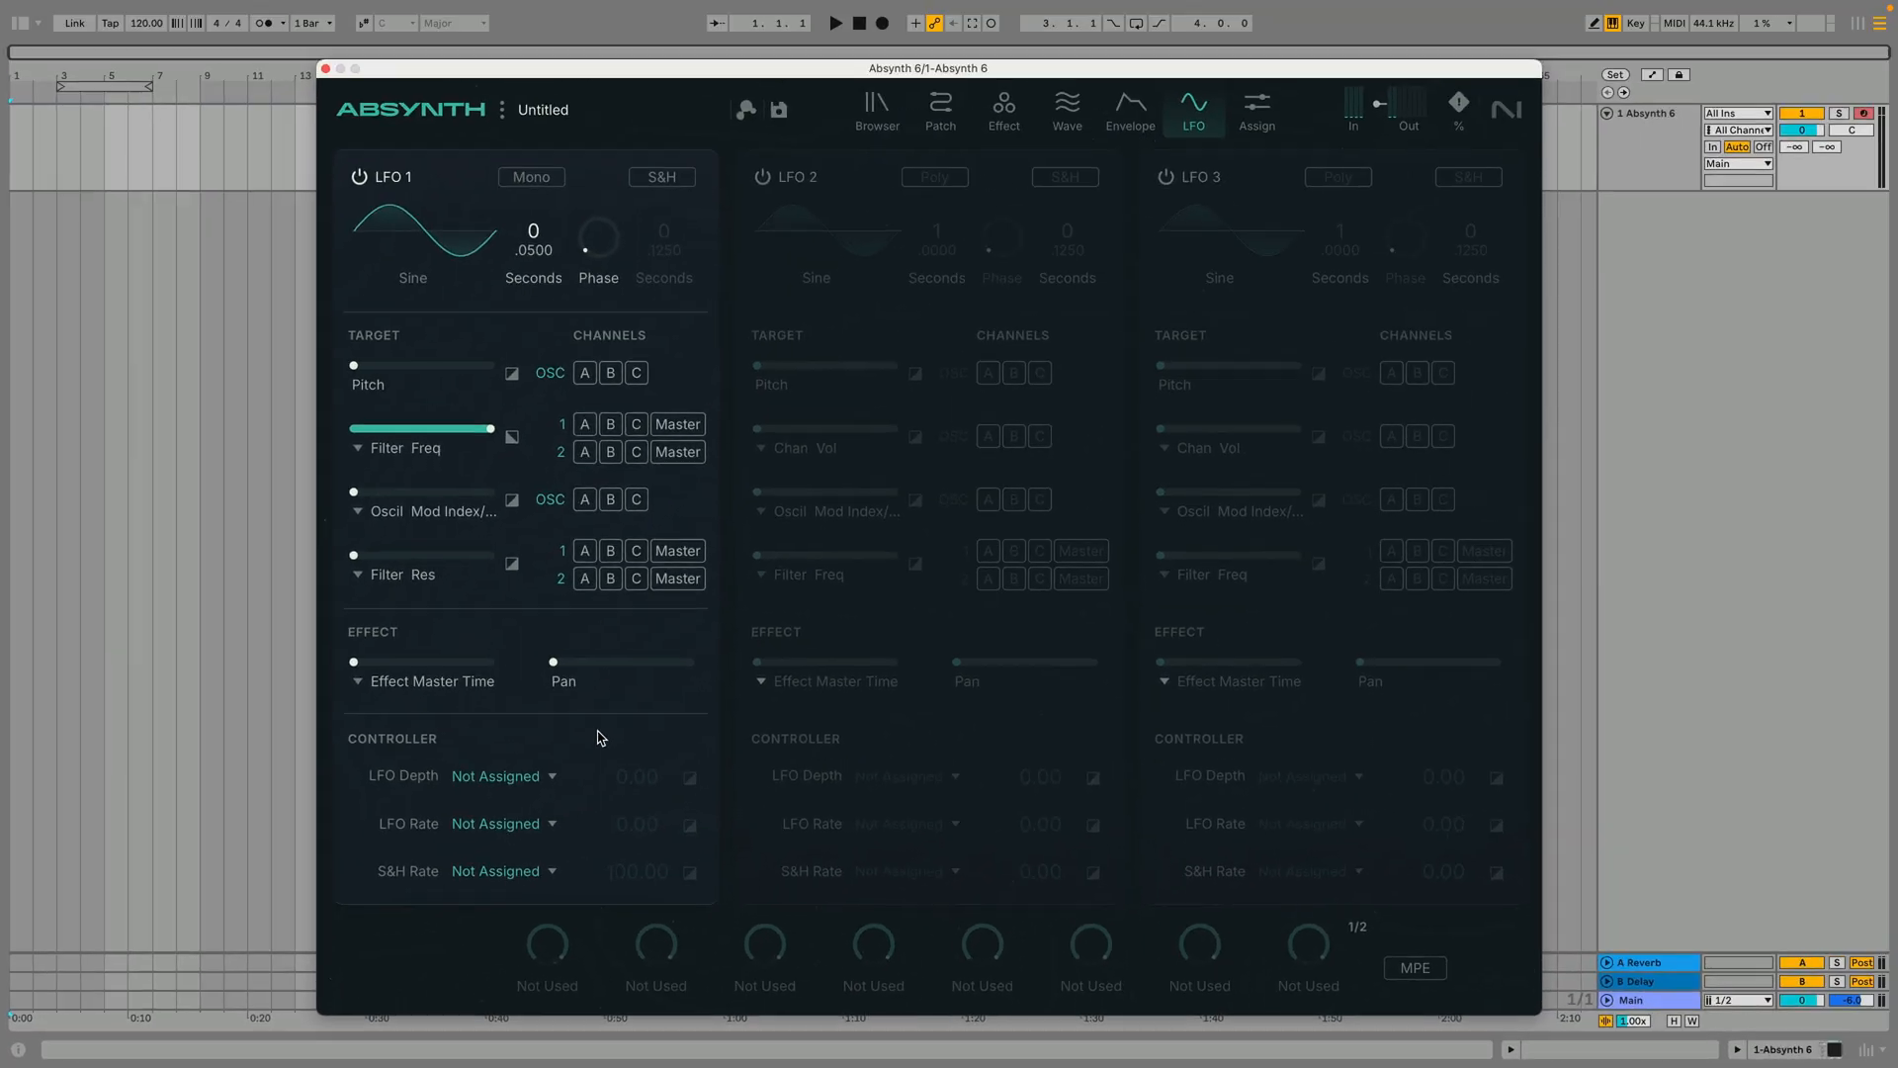
Step: Assign LFO 1's rate controller to the Mod Wheel with amount 100
{"action": "left_click", "coordinate": [502, 776]}
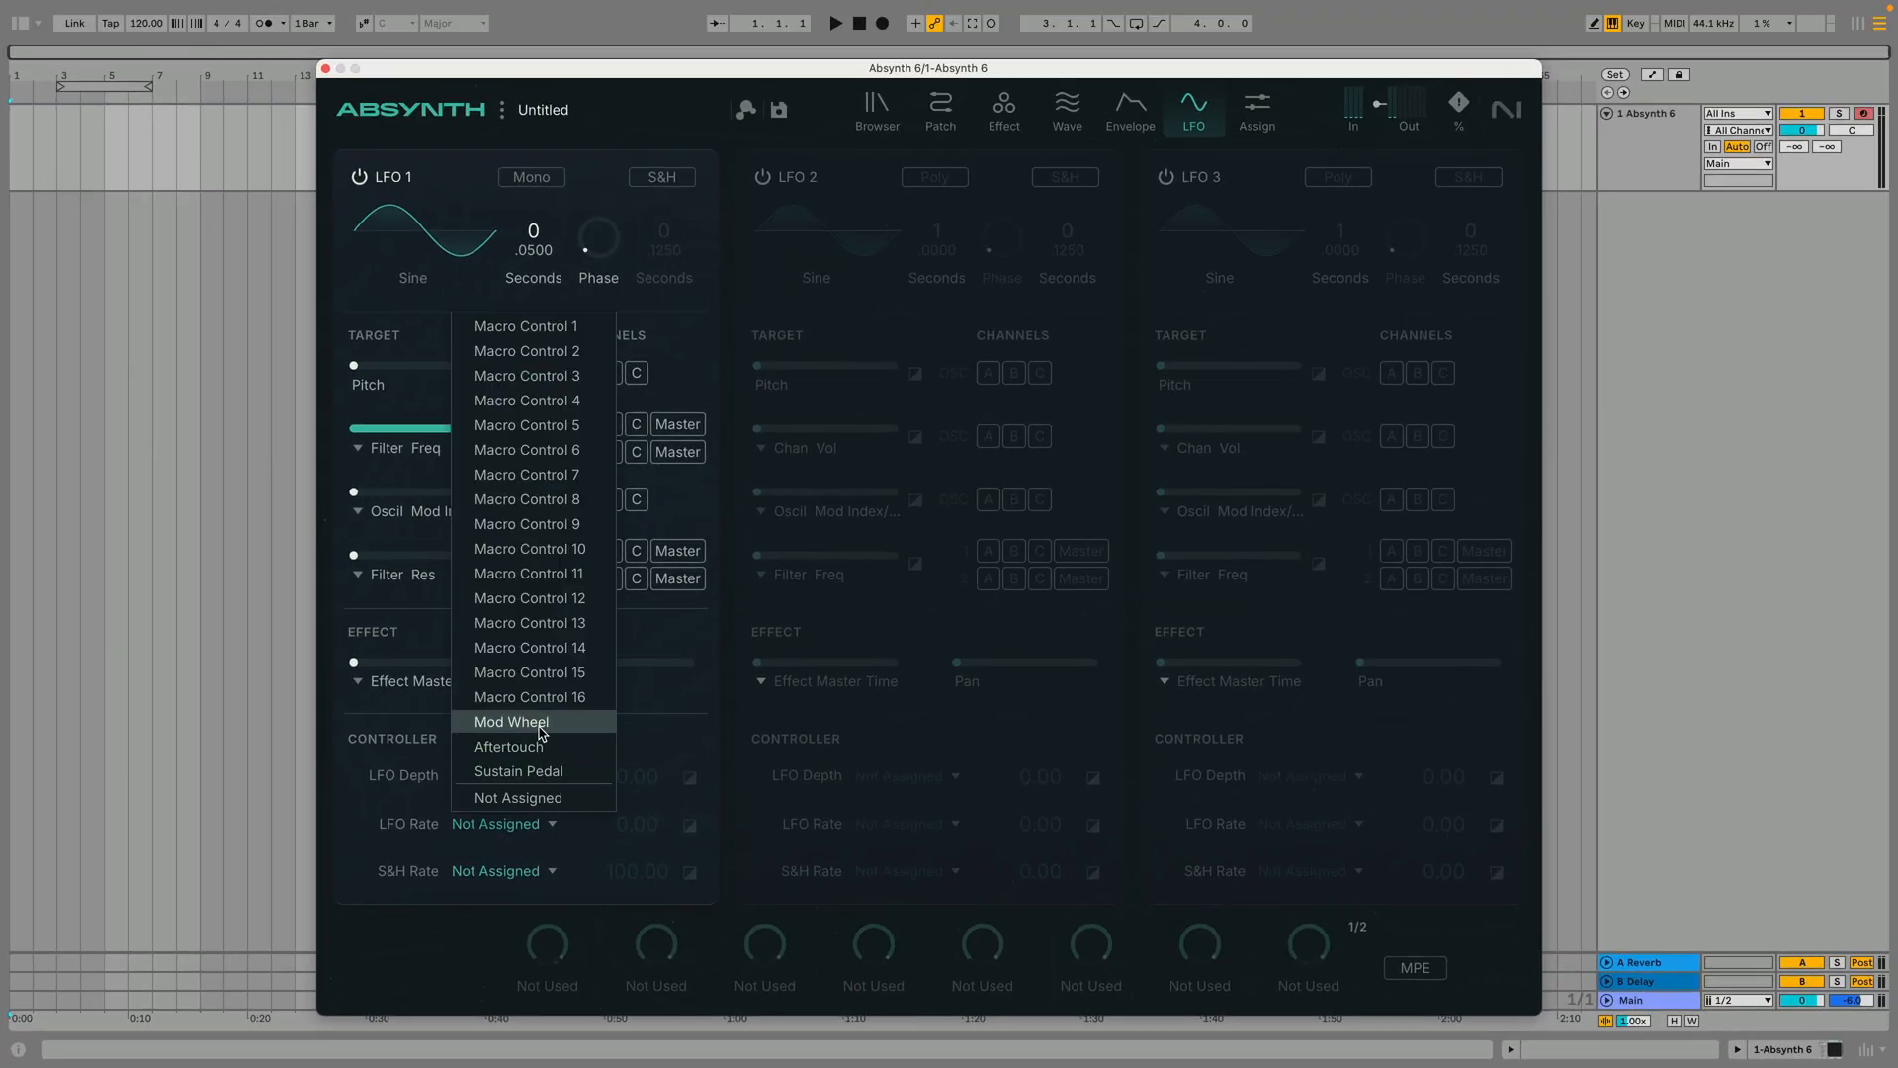
{"action": "left_click", "coordinate": [511, 721]}
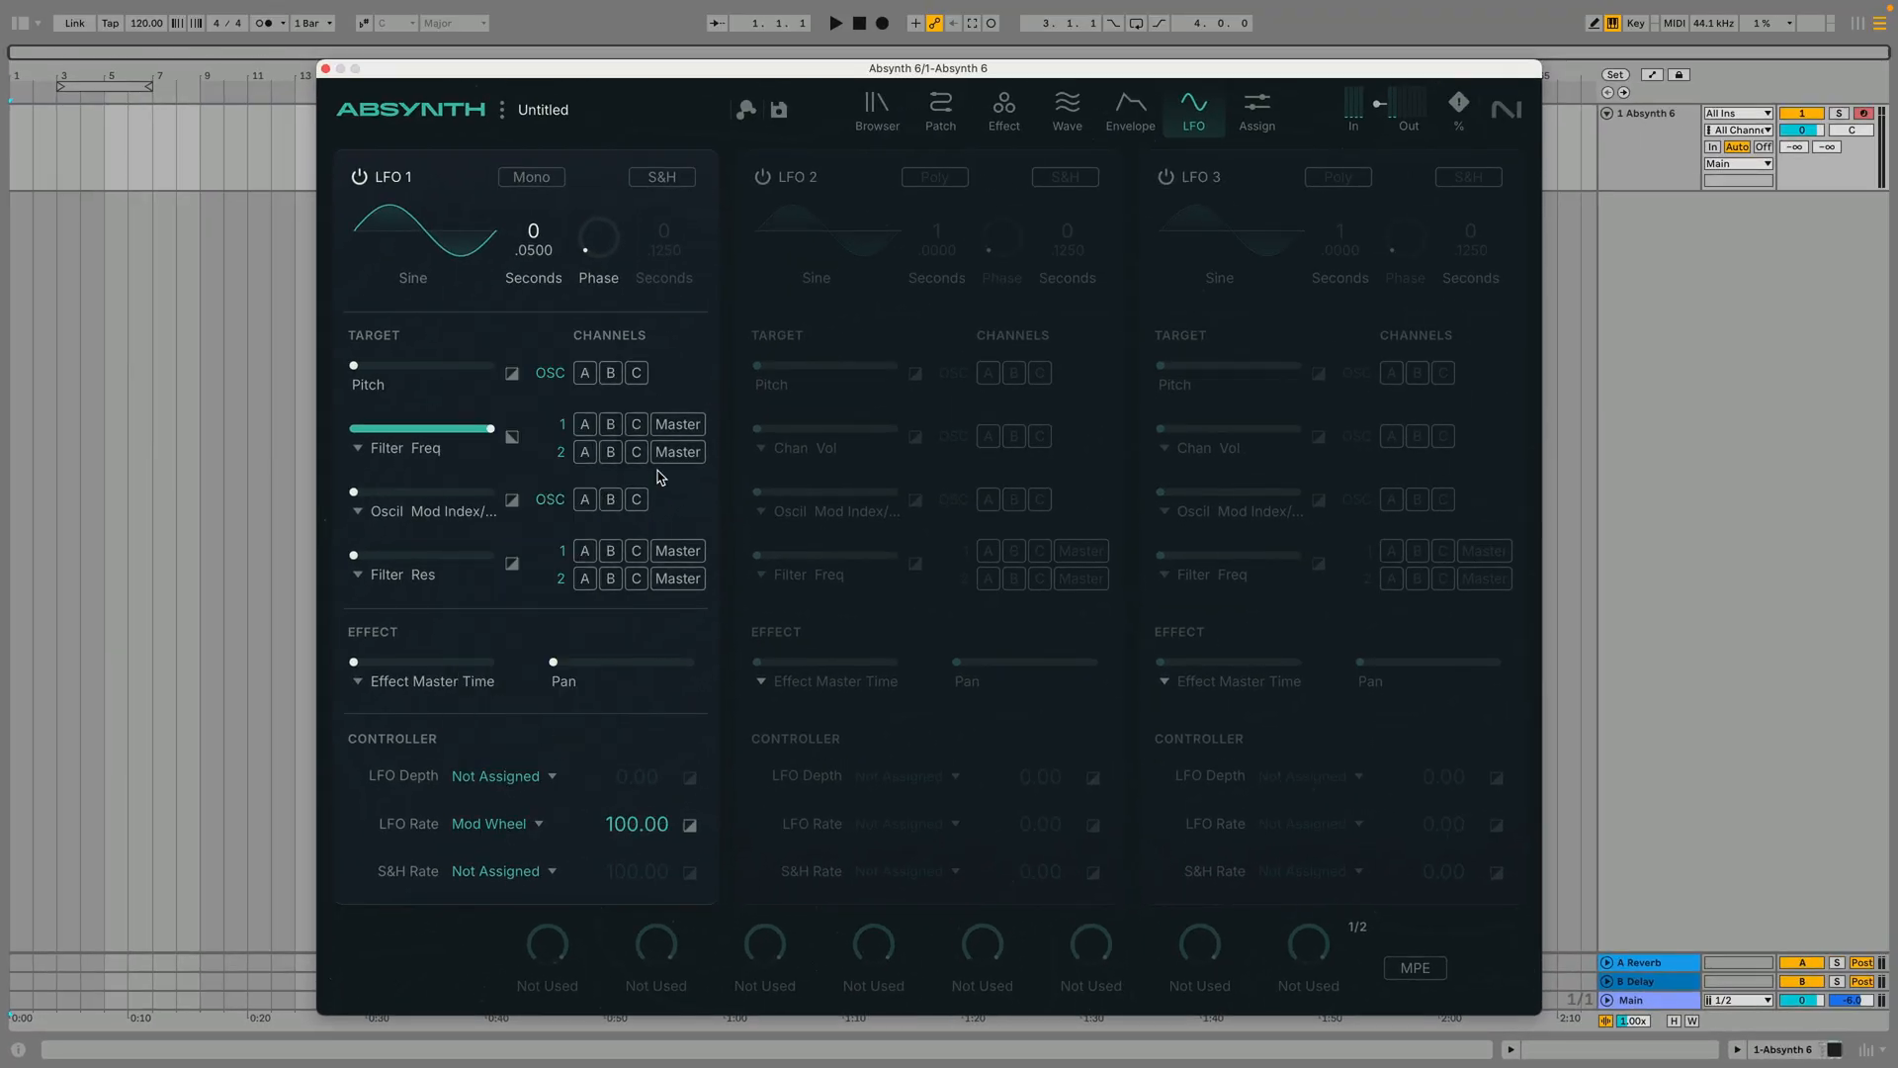
{"action": "left_click", "coordinate": [554, 661]}
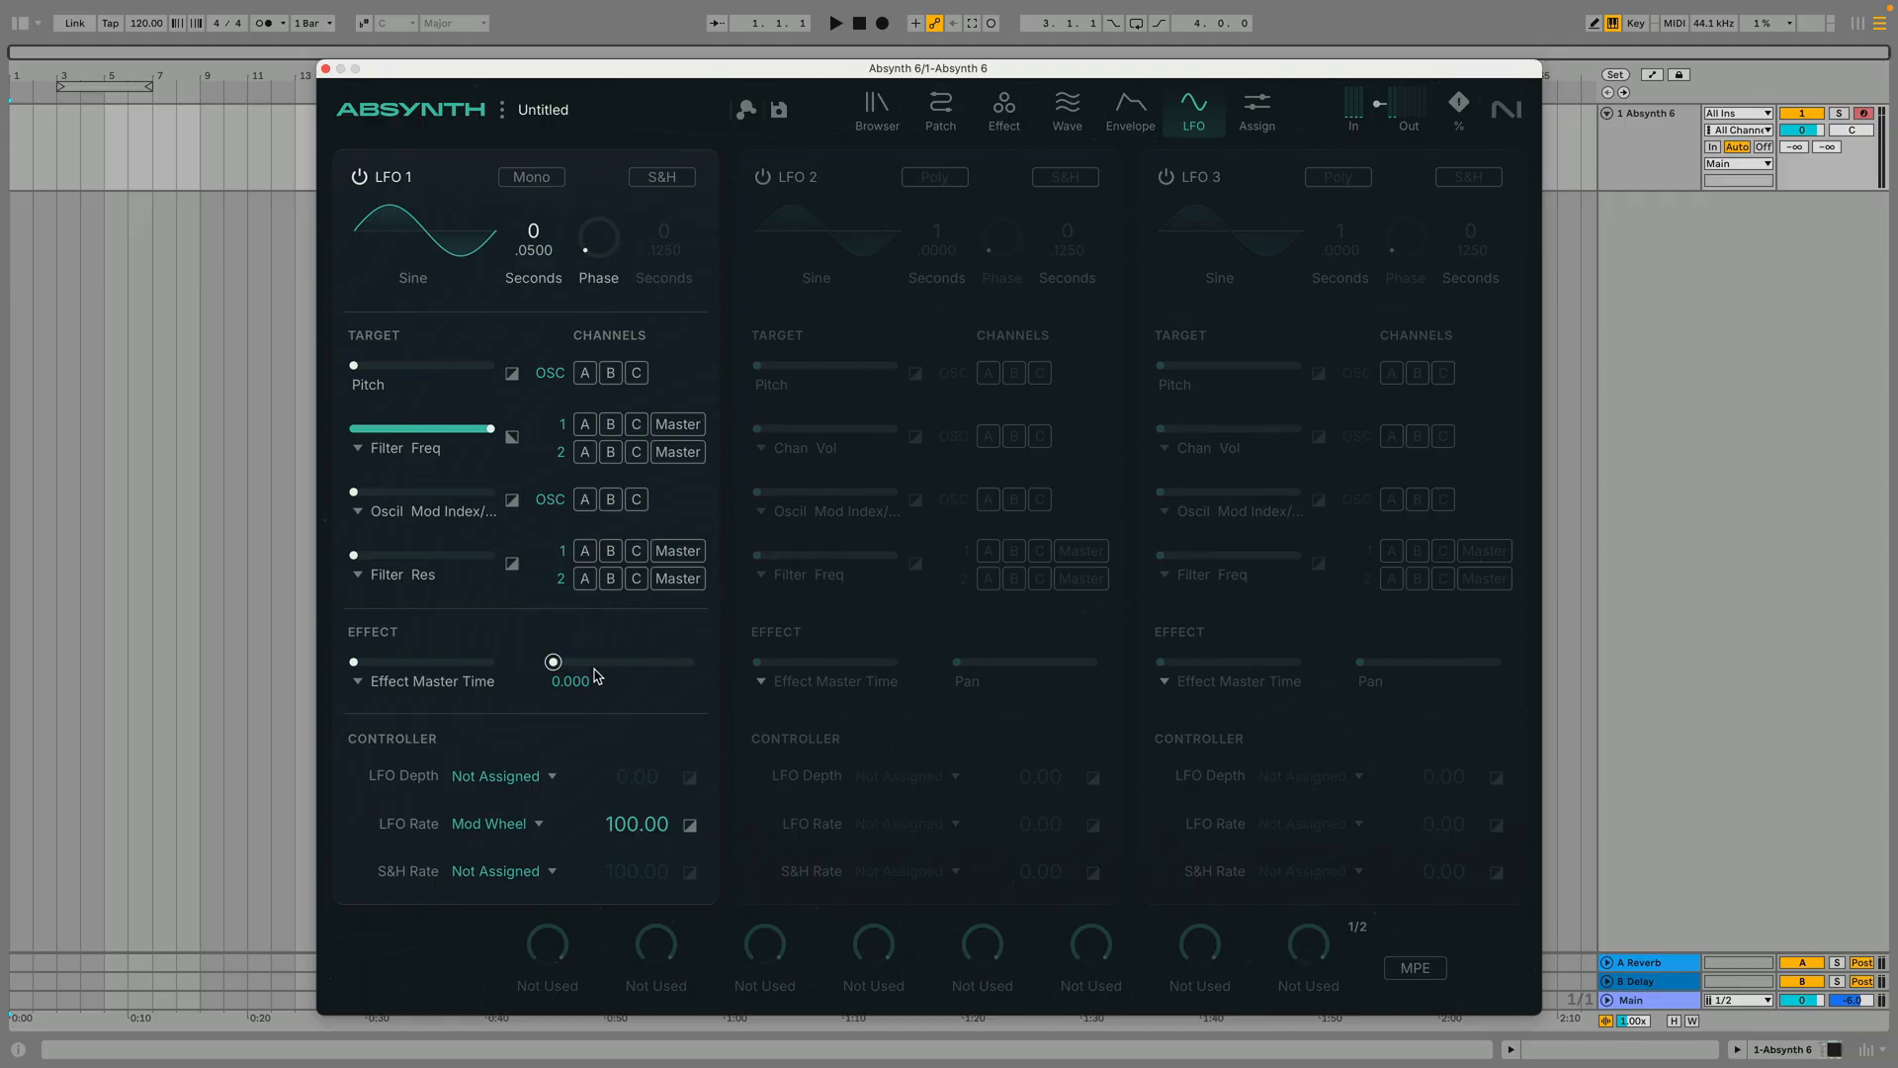